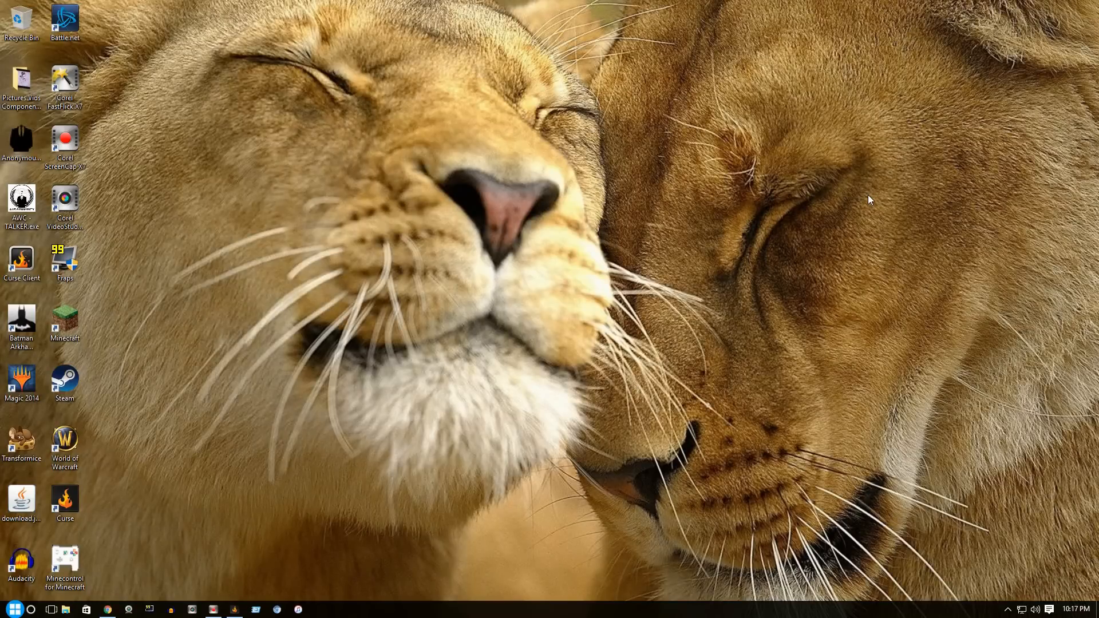
mouse_move(804, 201)
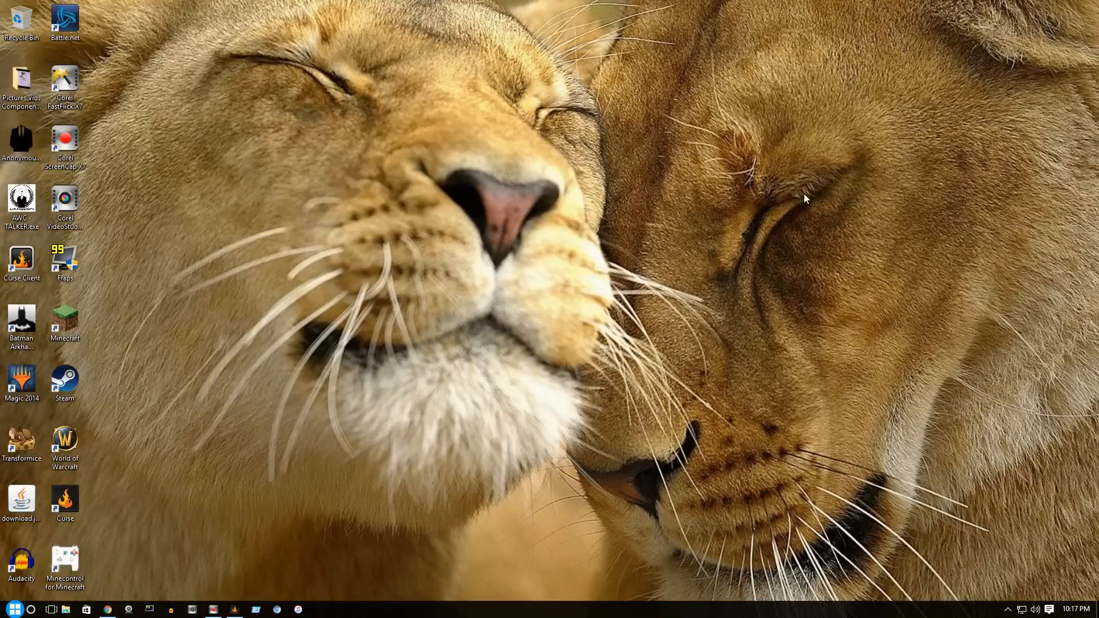
mouse_move(387, 415)
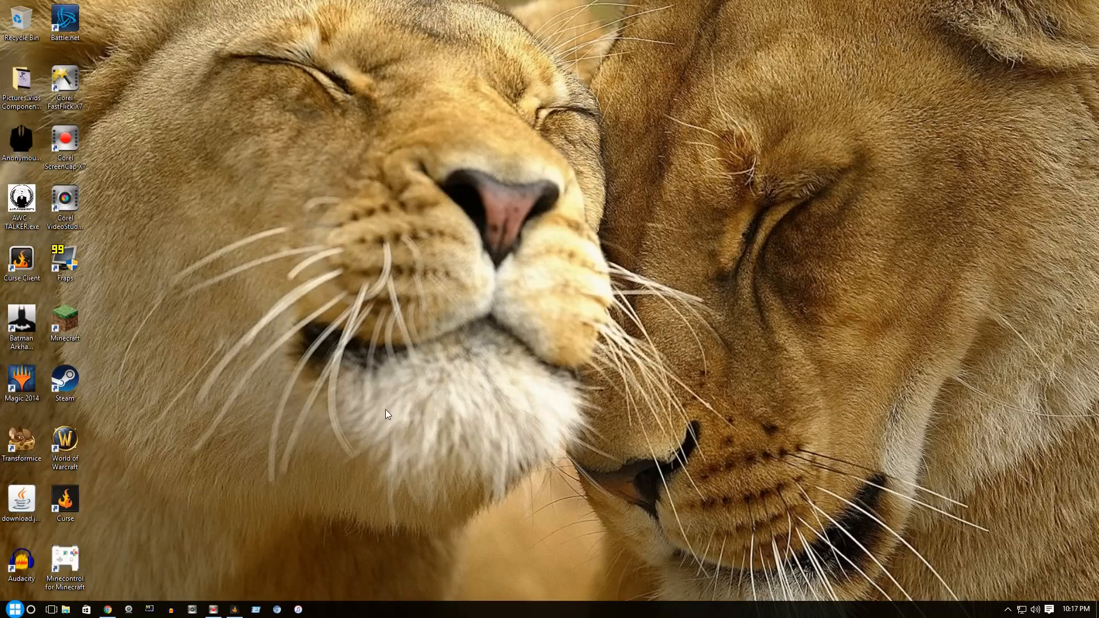
mouse_move(266, 408)
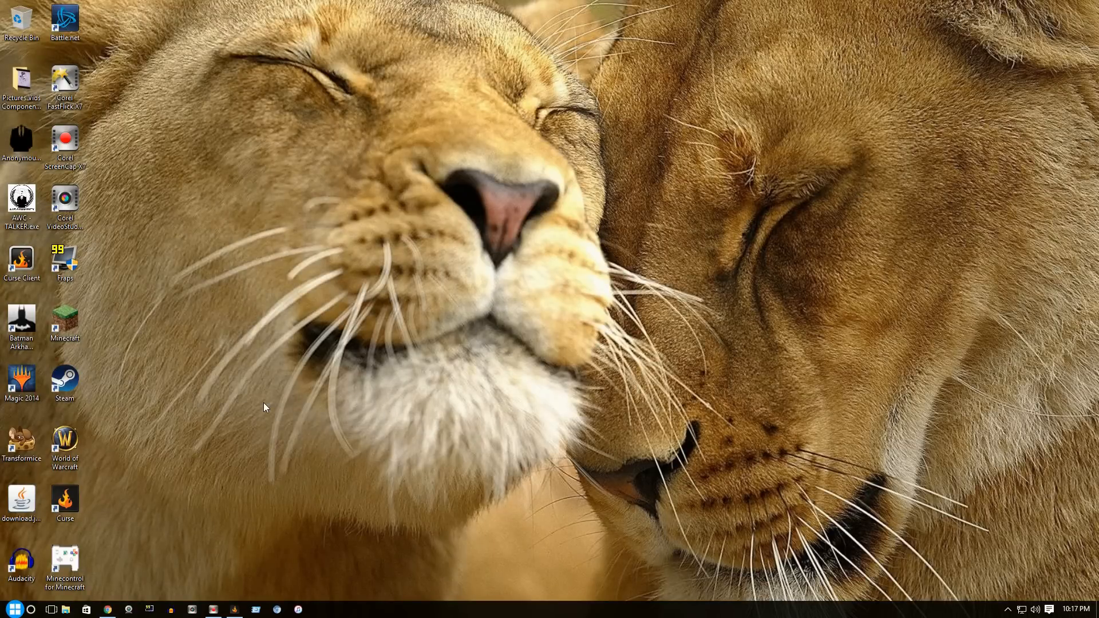
mouse_move(258, 408)
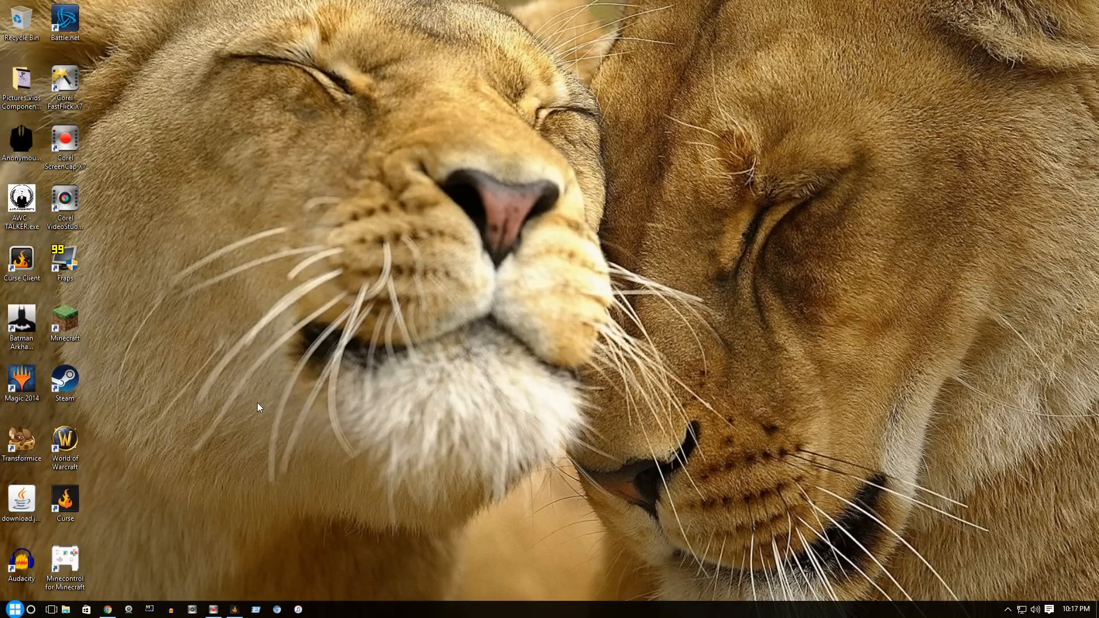
mouse_move(106, 596)
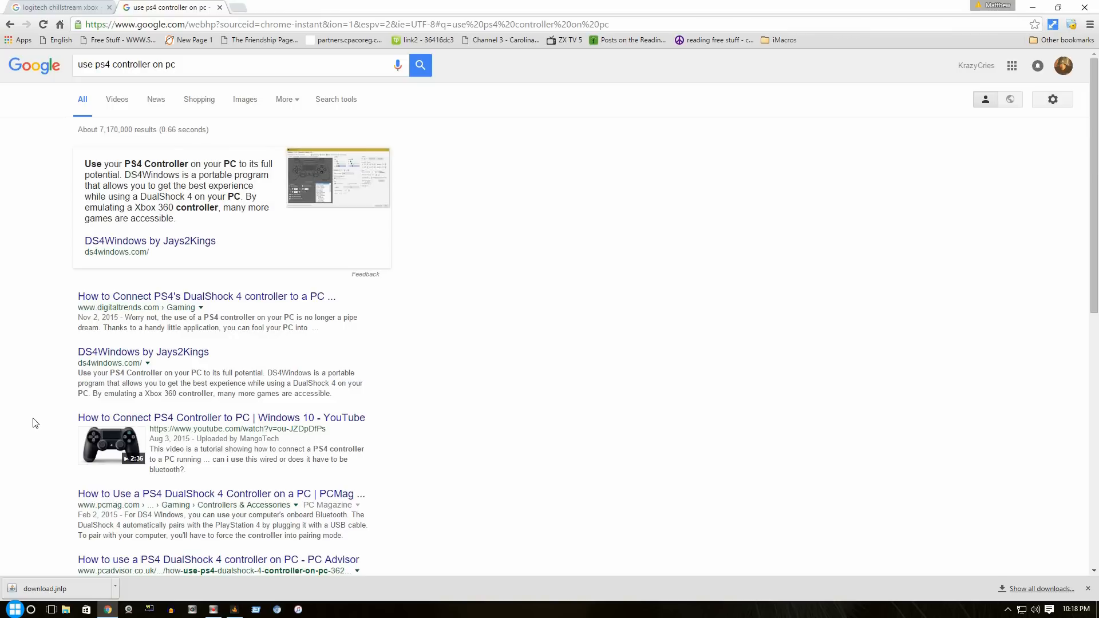
mouse_move(181, 418)
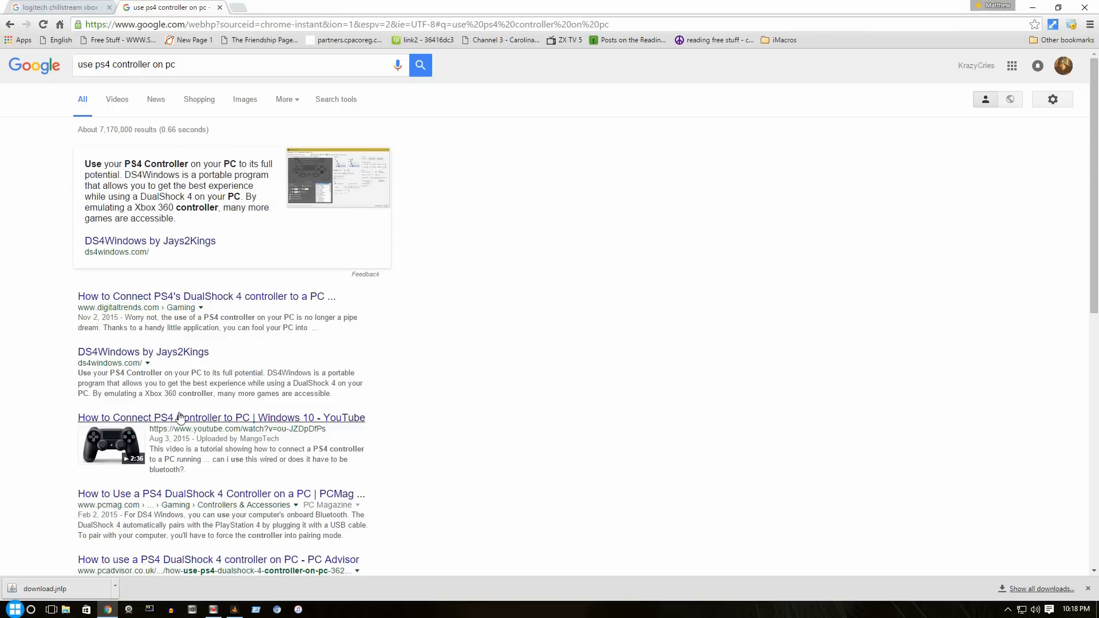
mouse_move(348, 424)
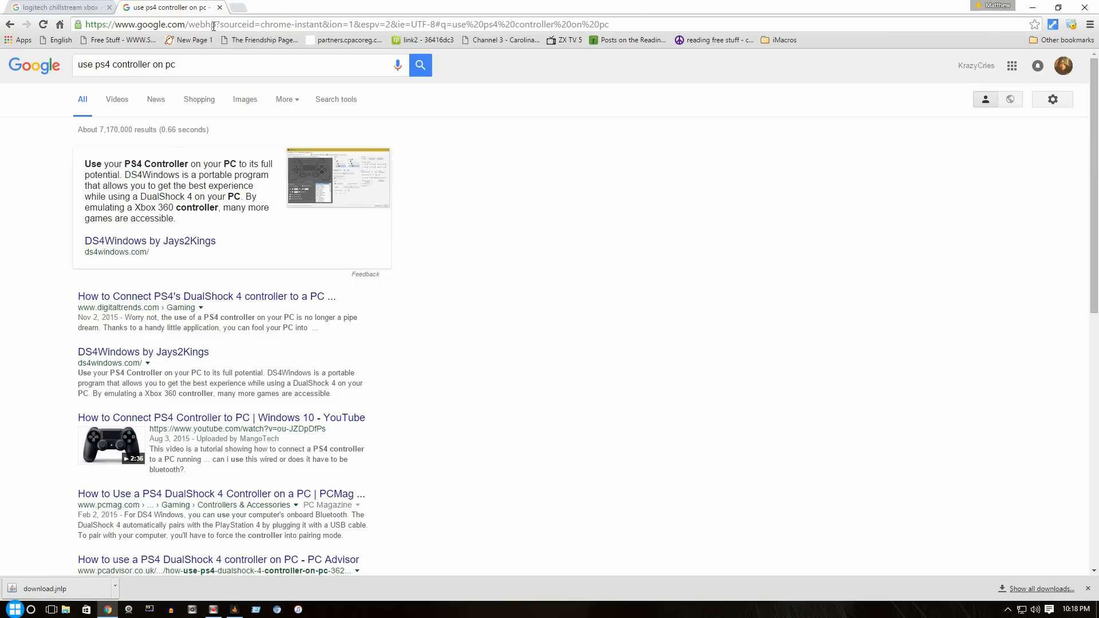
click(213, 24)
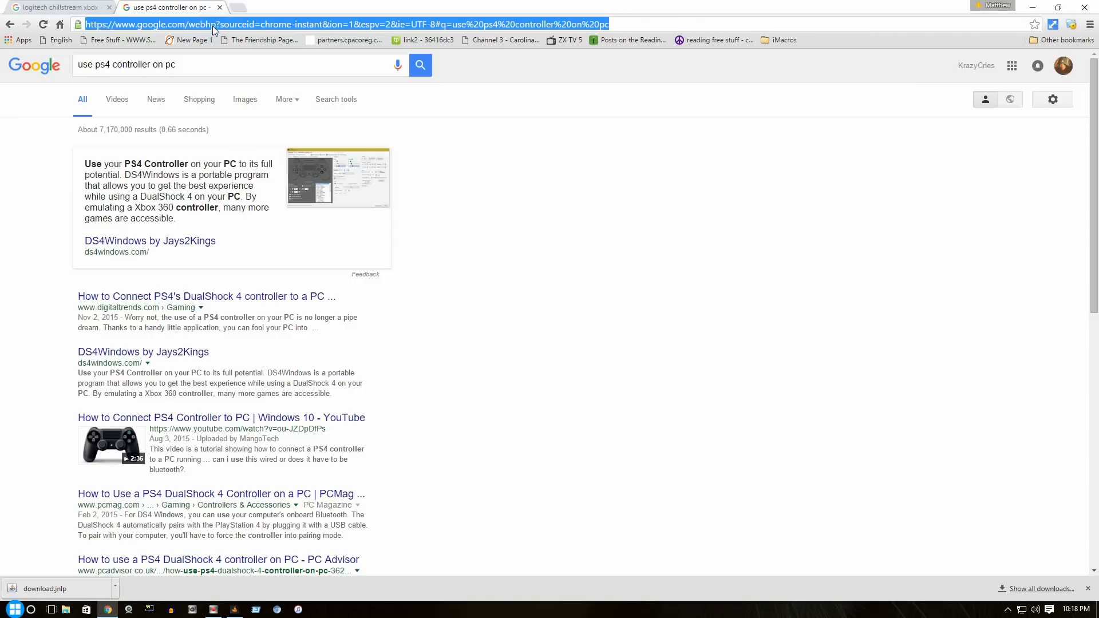
text(http://adf.ly/bj3Ft)
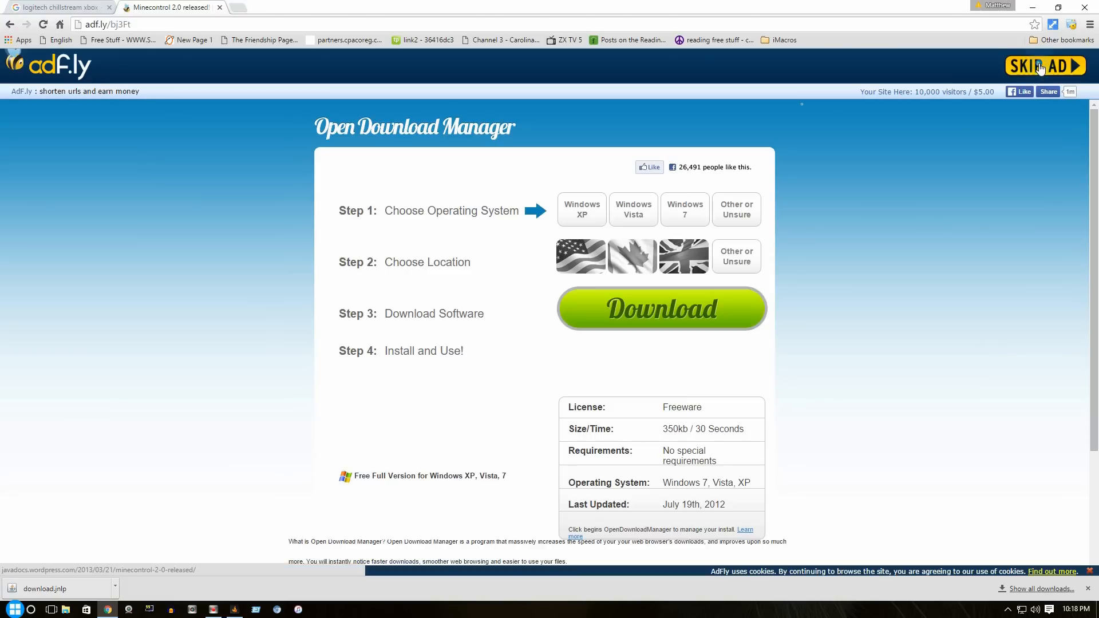
Skip the adf.ly ad and scroll the Minecontrol 2.0 post to its Installation section
click(1044, 65)
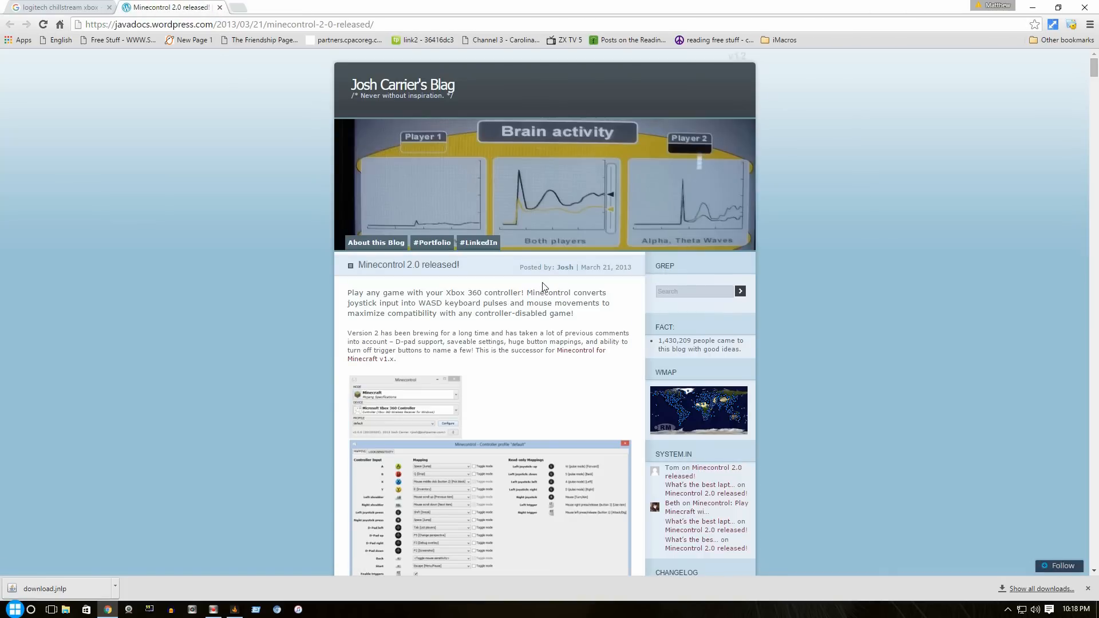
mouse_move(195, 292)
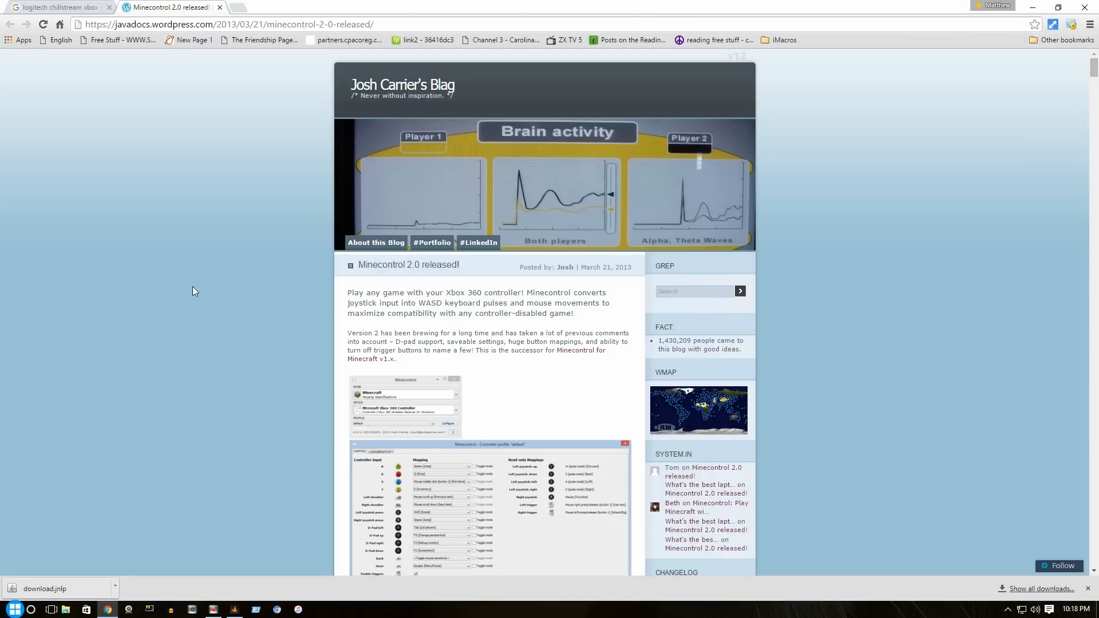
mouse_move(463, 97)
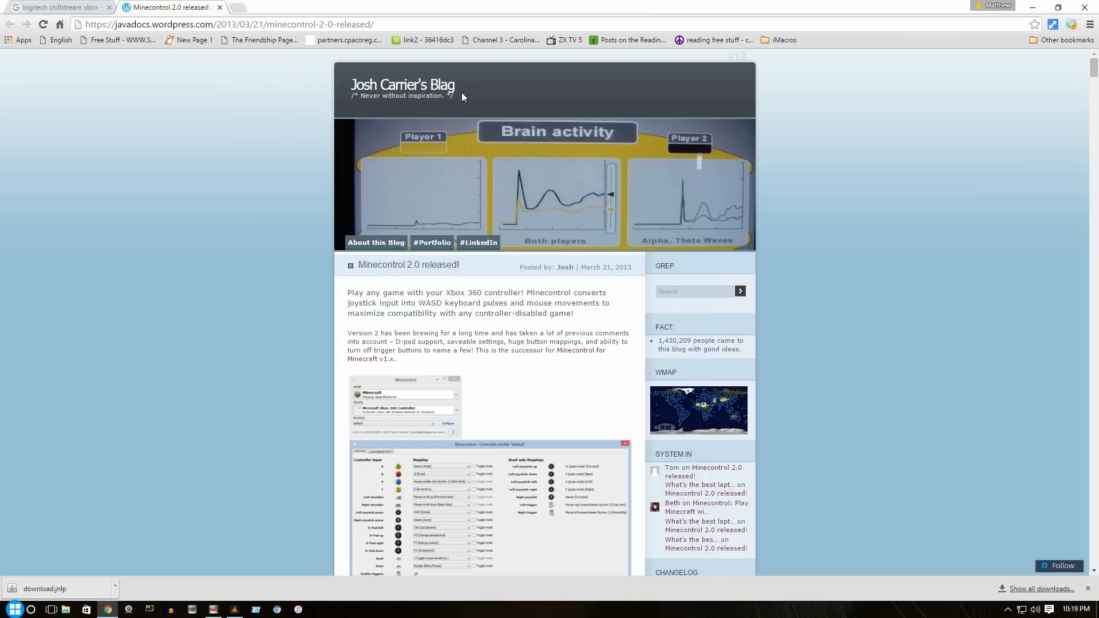
scroll(down, 3)
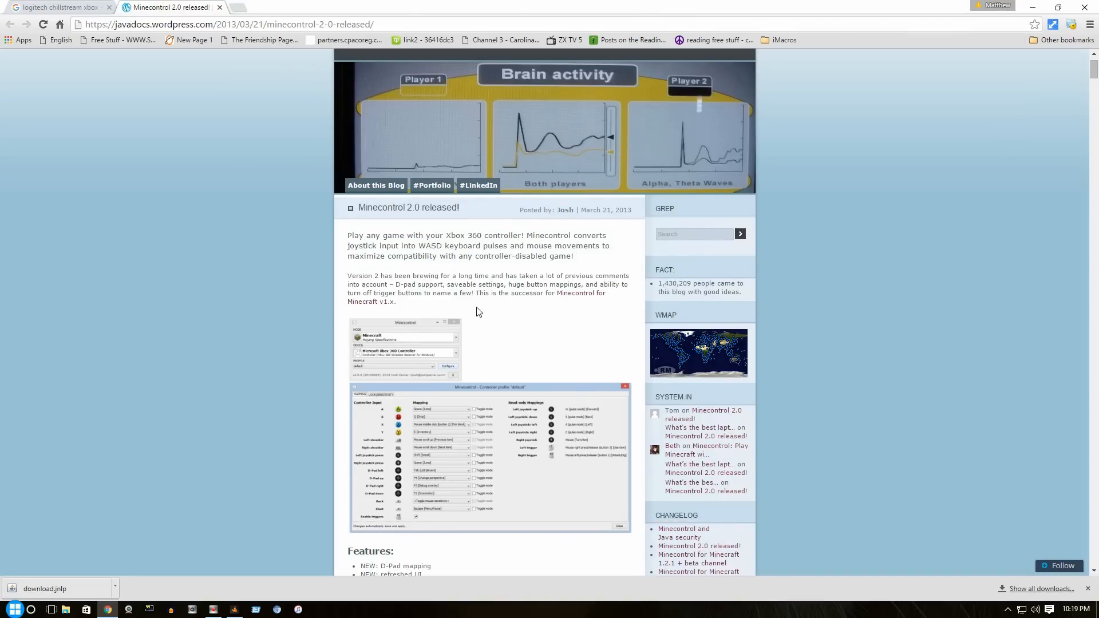
scroll(down, 3)
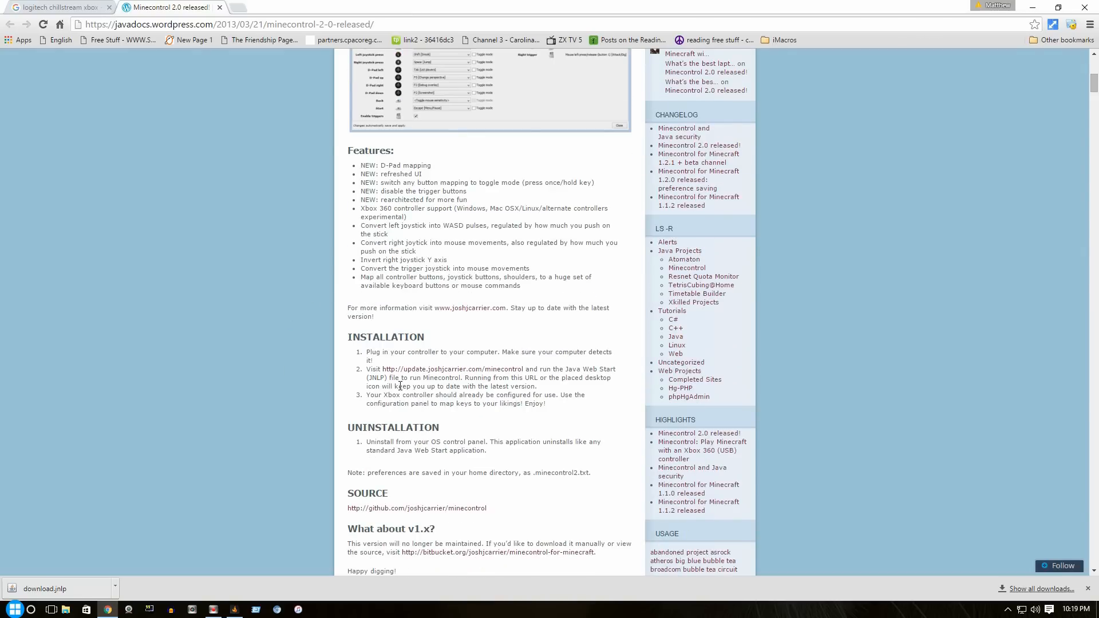
mouse_move(394, 374)
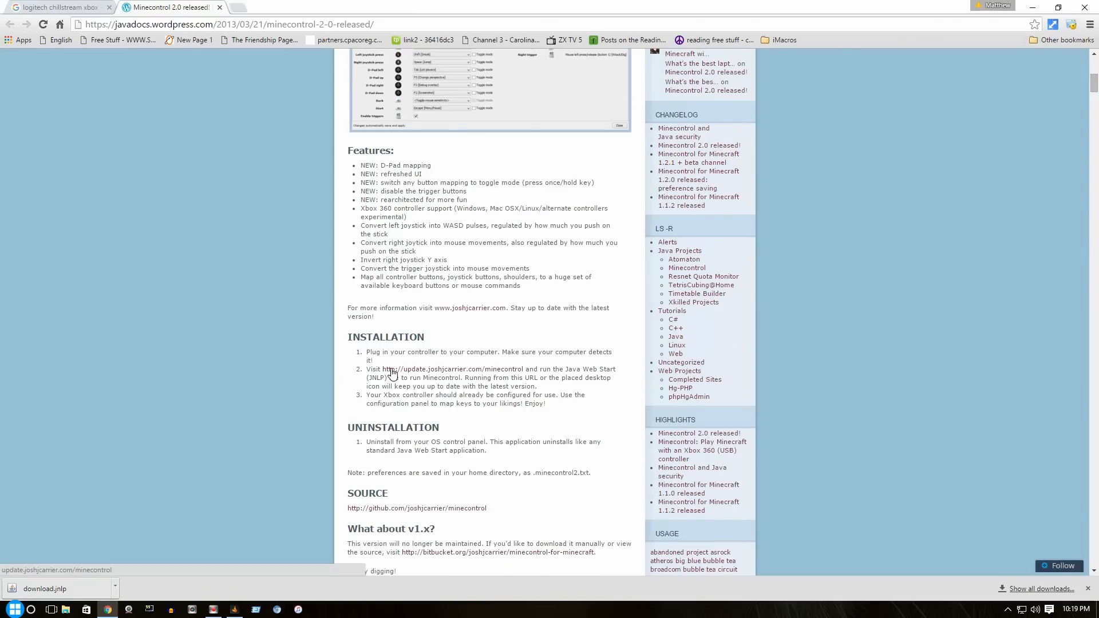
mouse_move(476, 373)
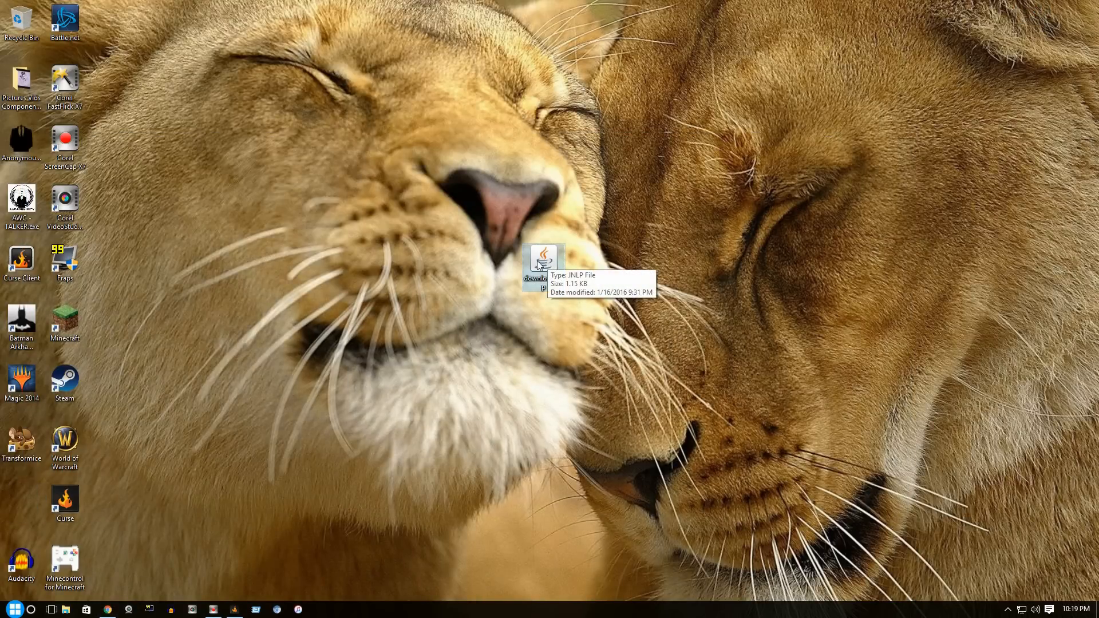
mouse_move(554, 345)
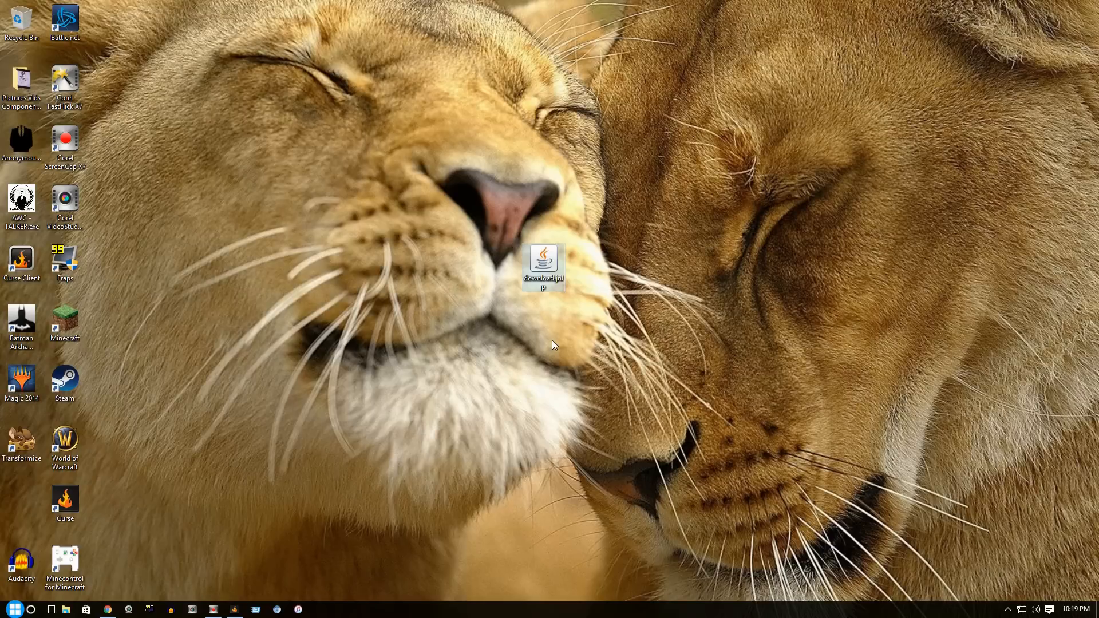
mouse_move(558, 268)
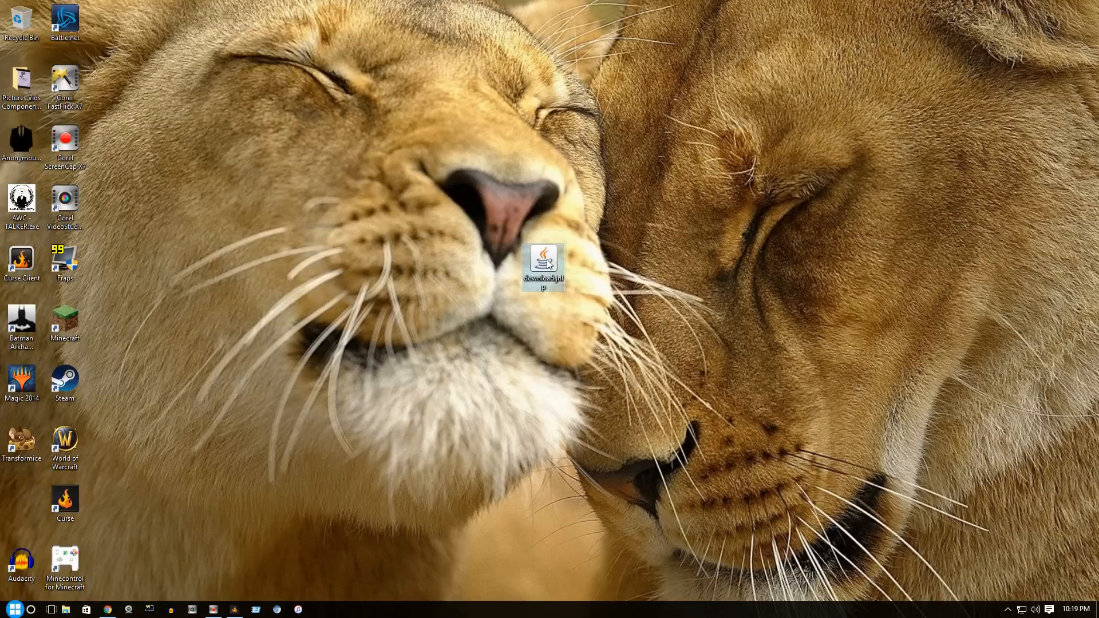
mouse_move(423, 193)
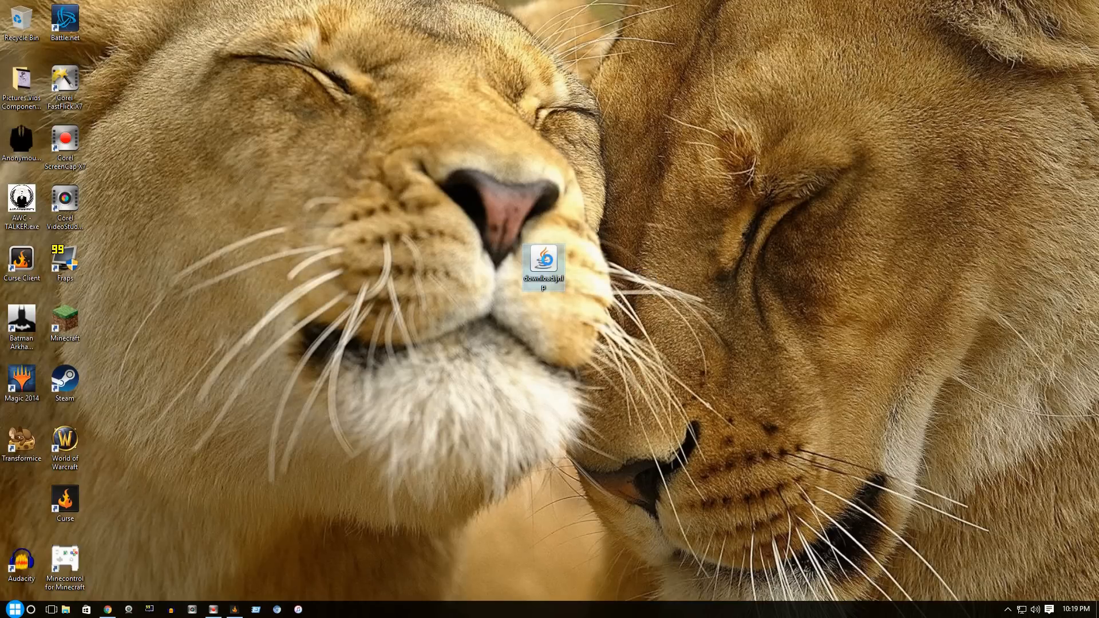
Launch the downloaded download.jnlp from the desktop context menu
right_click(543, 264)
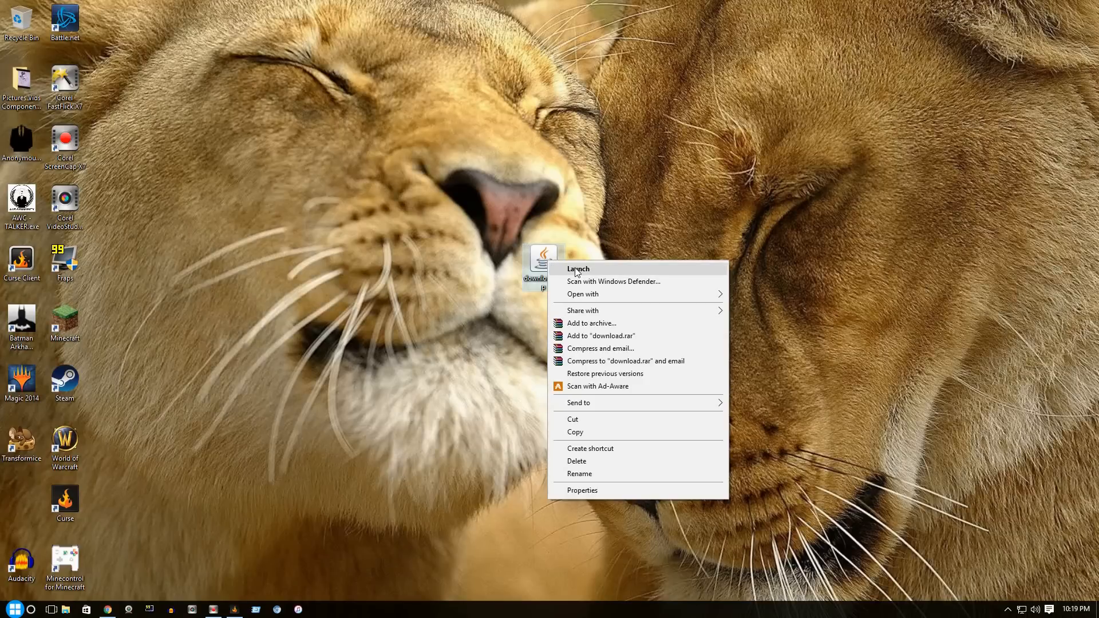
click(578, 267)
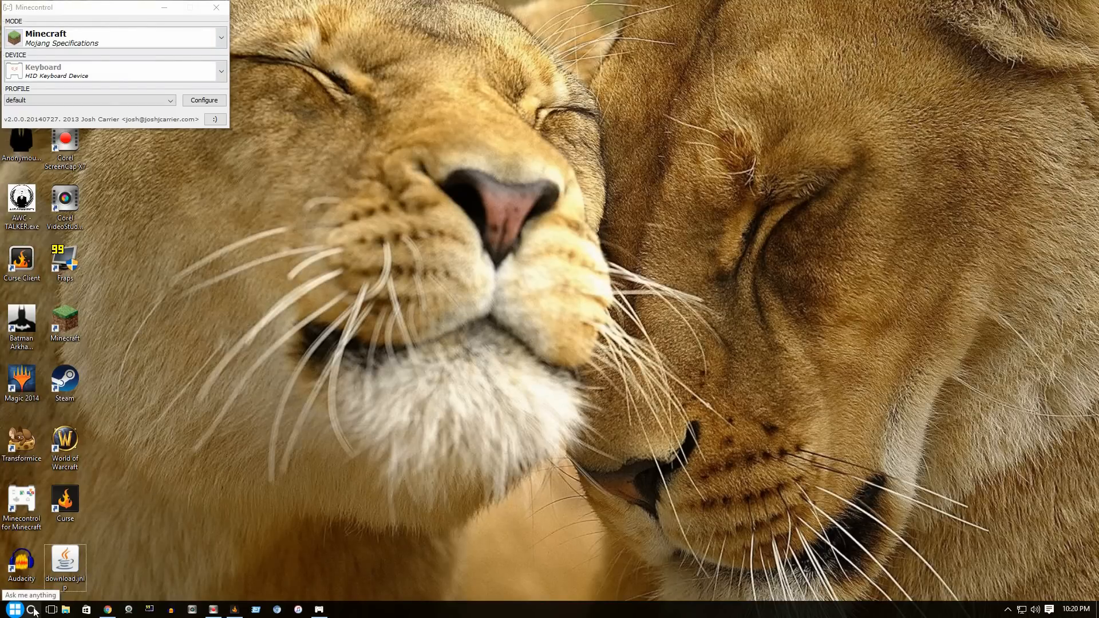
Search Windows for 'java' to reach the Java Control Panel
click(35, 611)
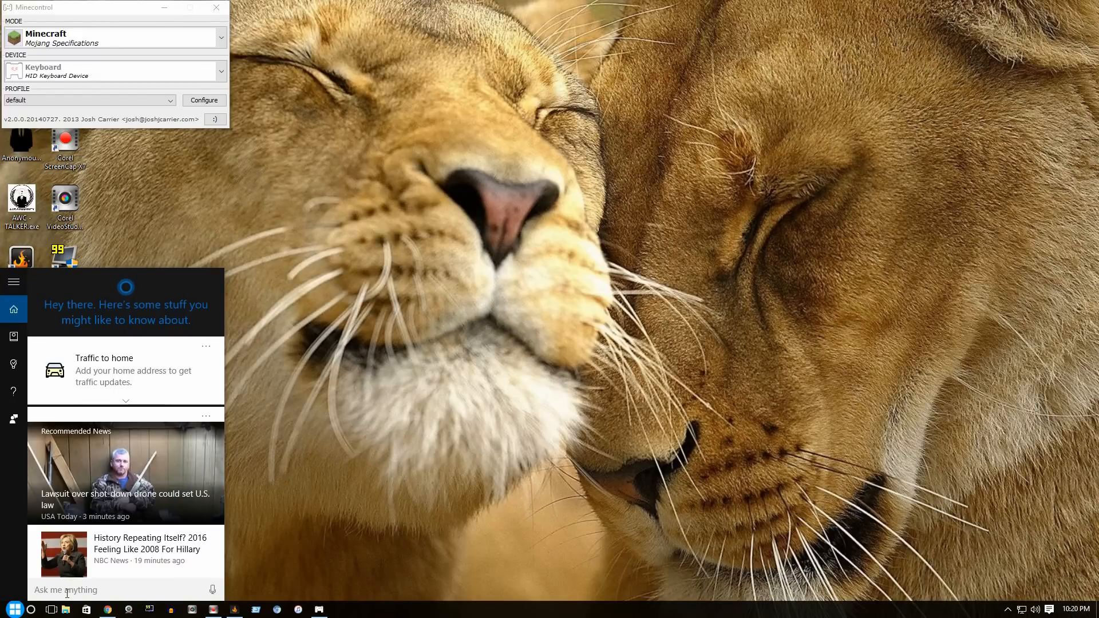
text(java)
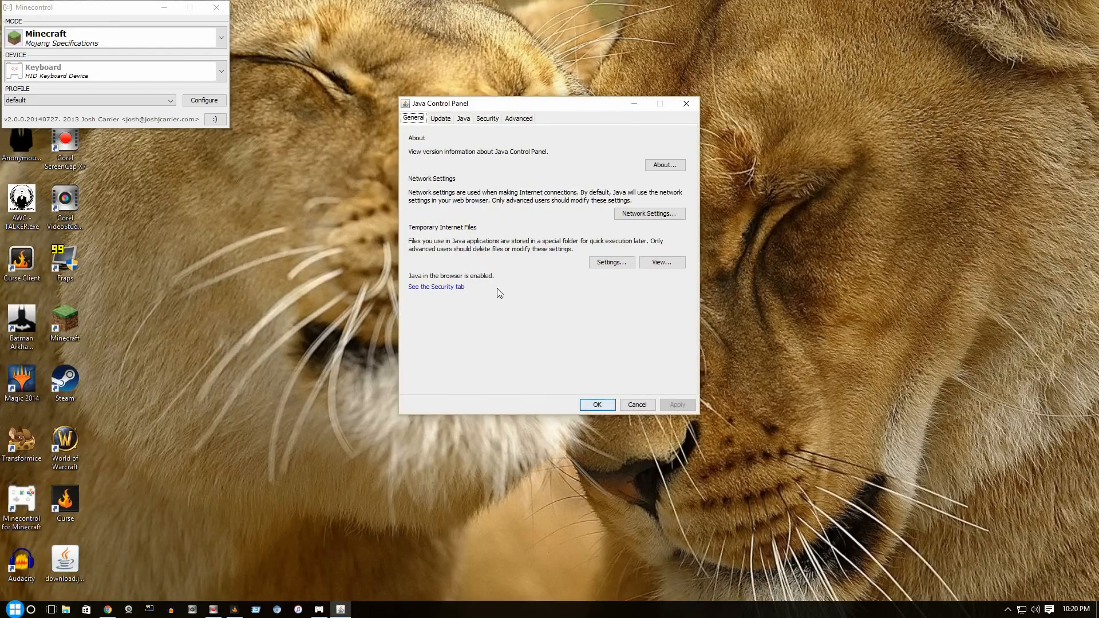
Go to Java security settings and bring up the Exception Site List editor
click(488, 118)
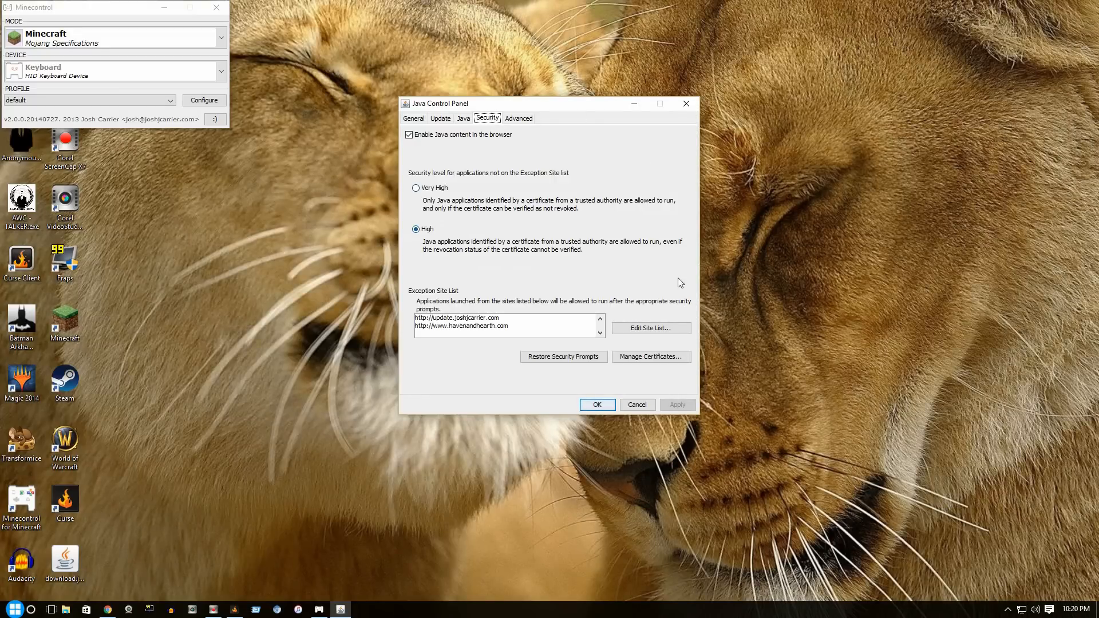
mouse_move(425, 332)
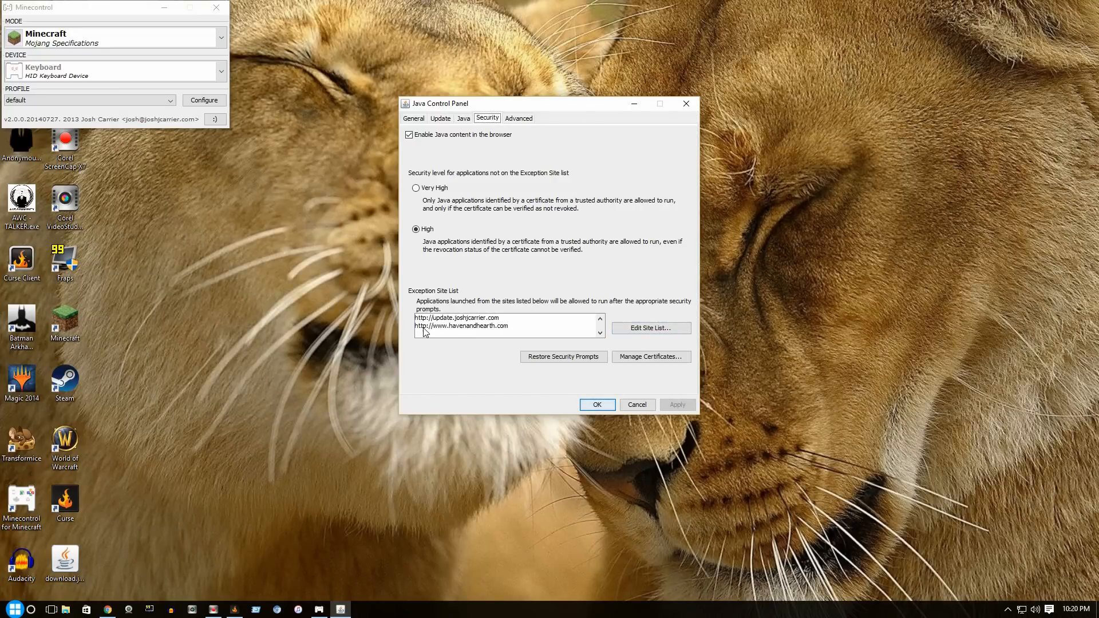
mouse_move(504, 332)
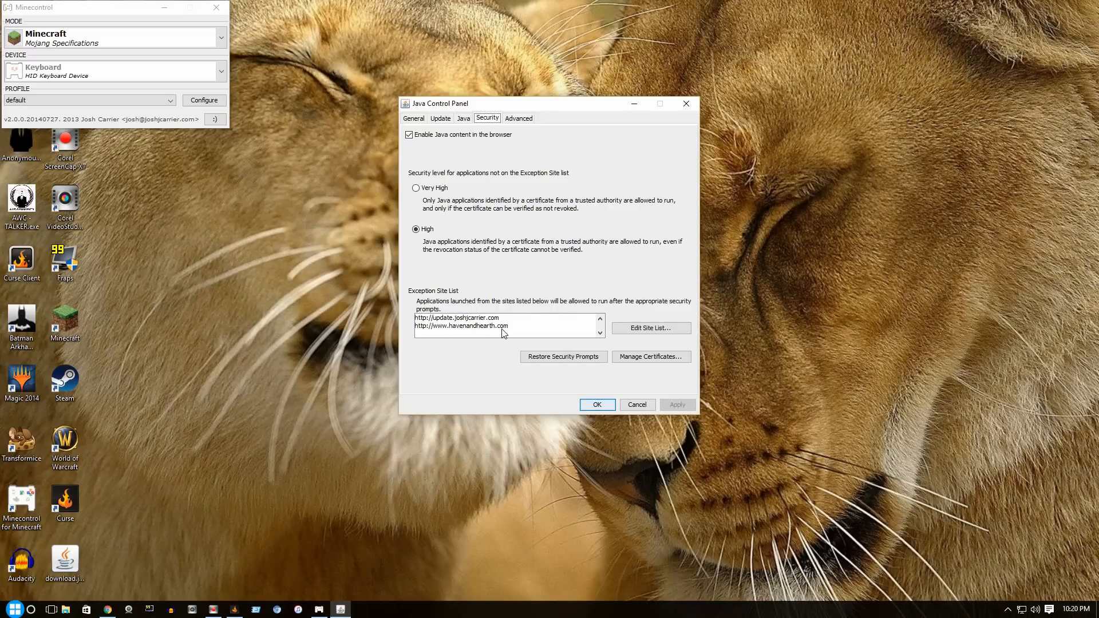
mouse_move(468, 331)
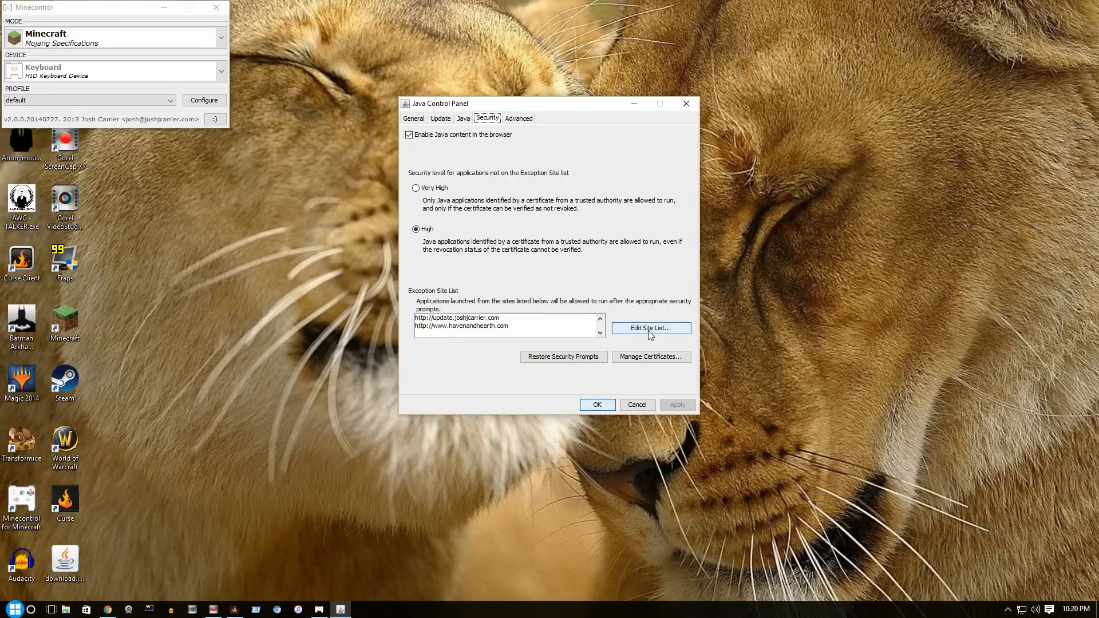
mouse_move(655, 334)
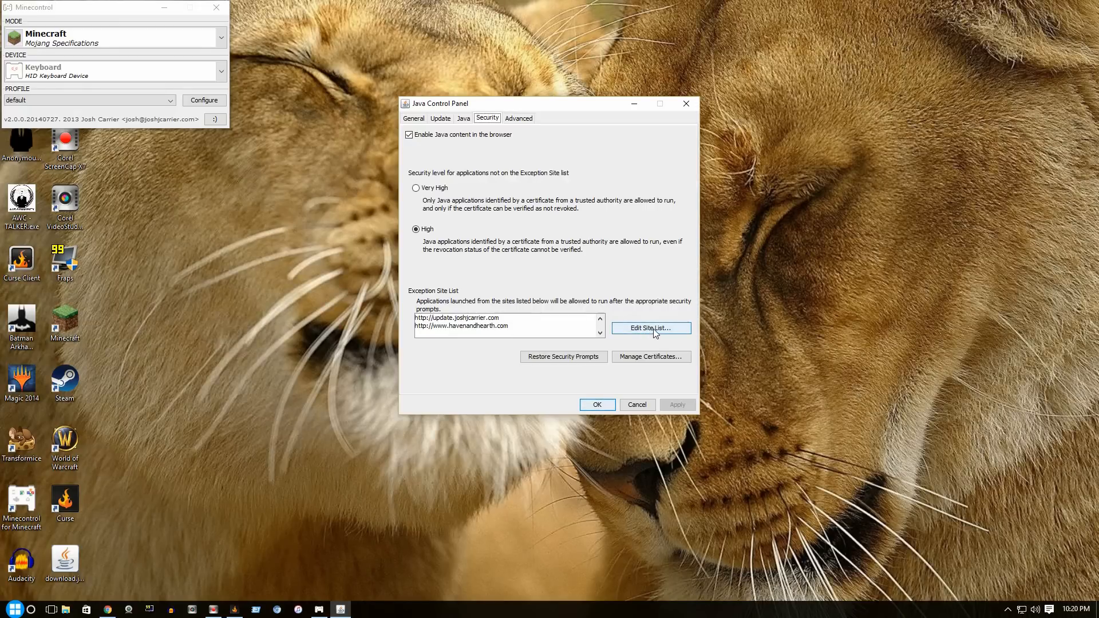
click(651, 327)
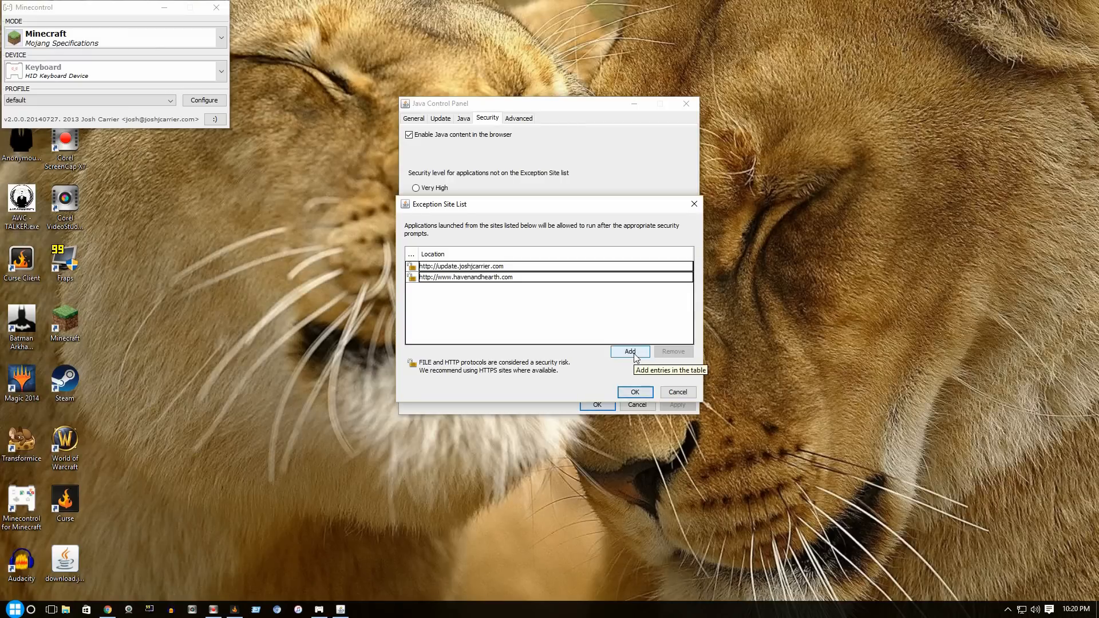
Add the Minecontrol update site to the exception list and save the Java security settings
click(629, 352)
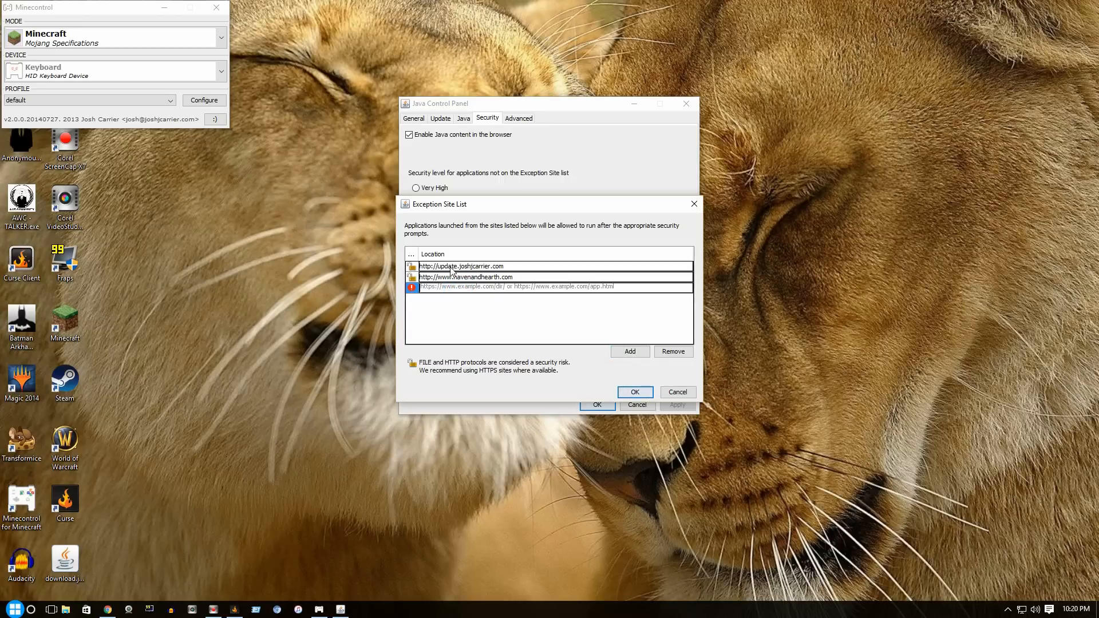
click(462, 266)
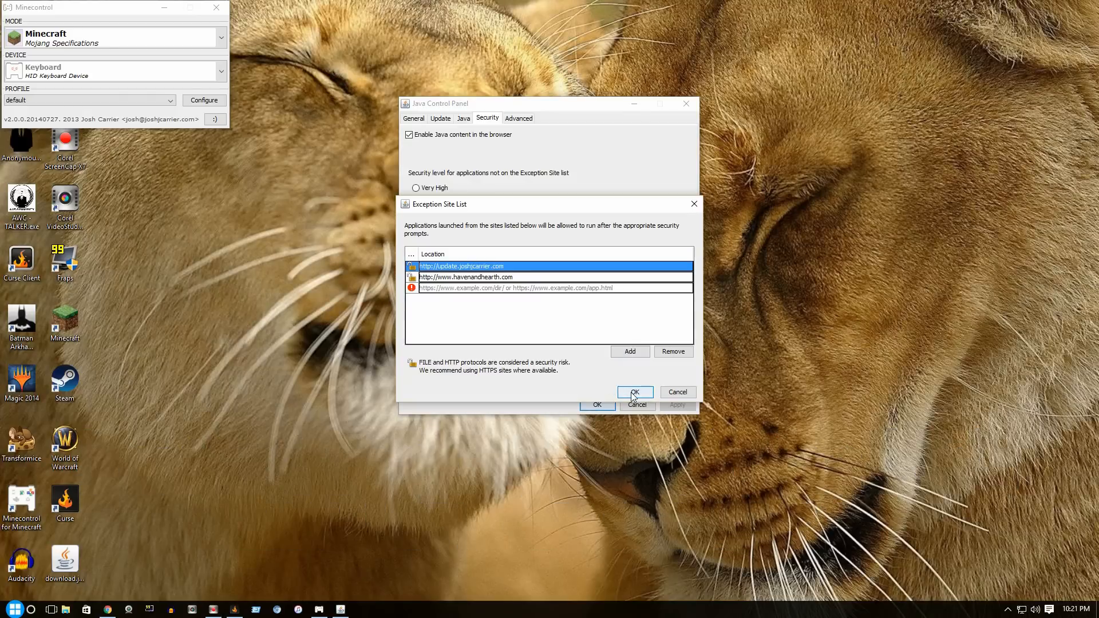
click(635, 391)
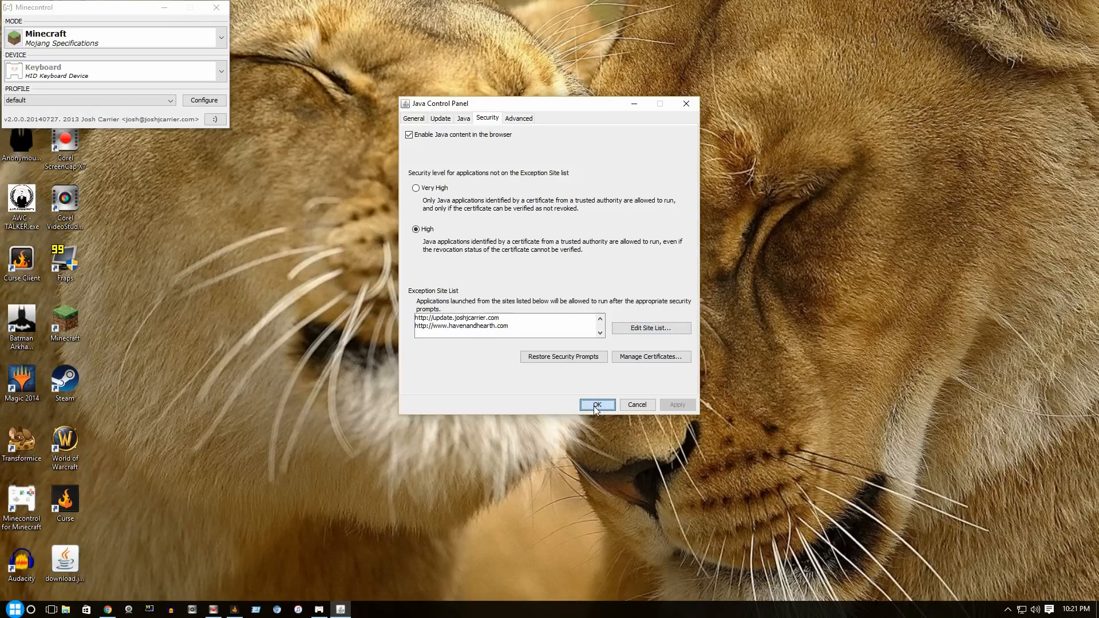
click(598, 405)
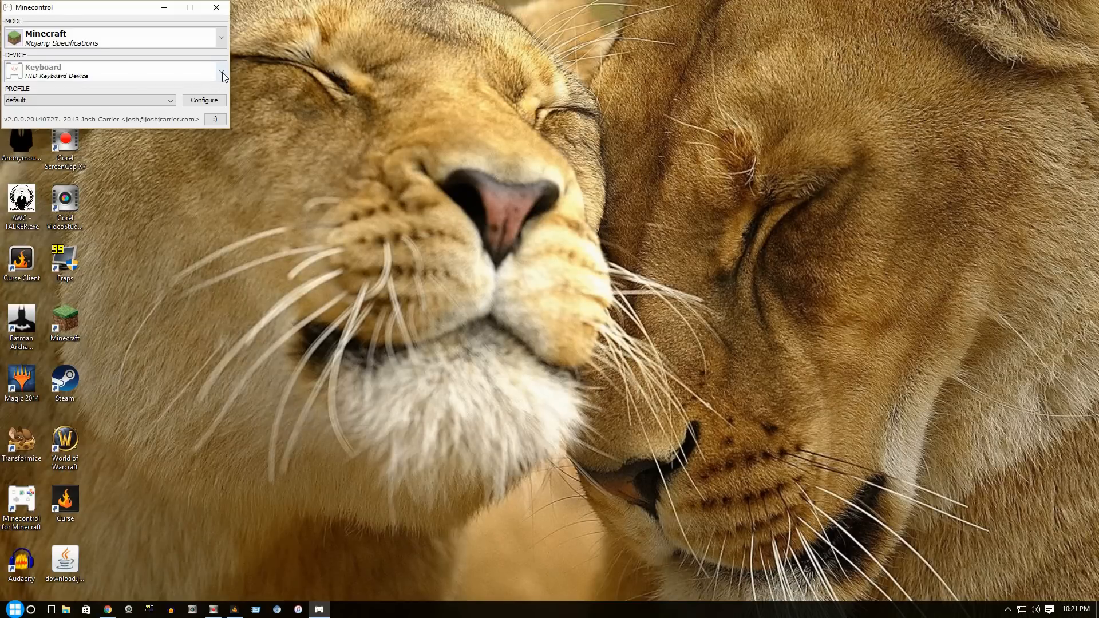
Choose Controller (XUSB Gamepad) as Minecontrol's input device
click(222, 71)
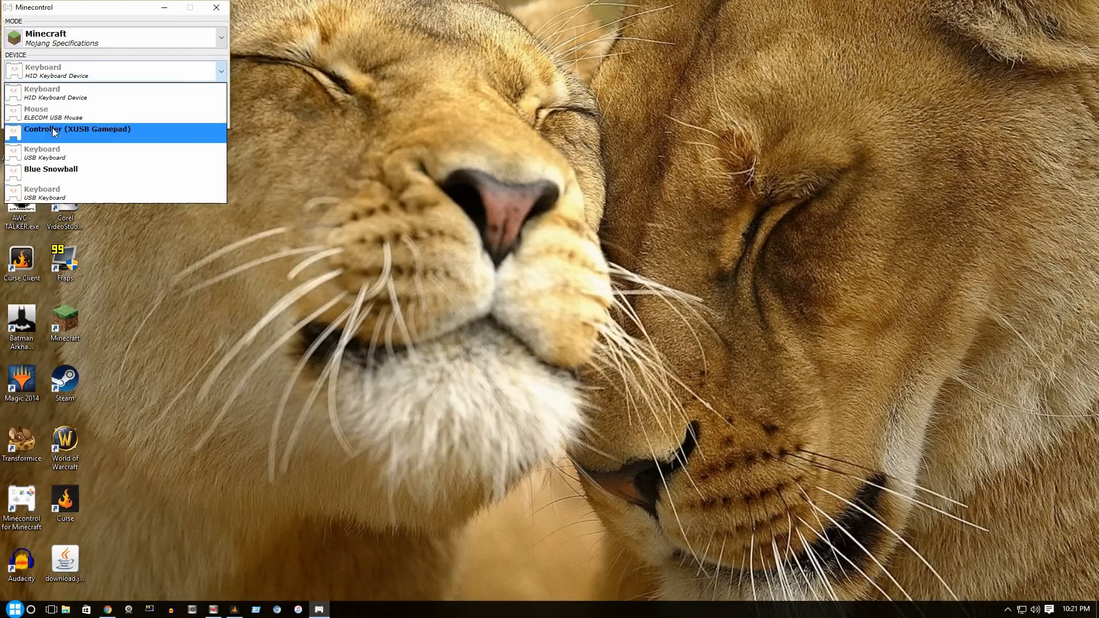
mouse_move(213, 137)
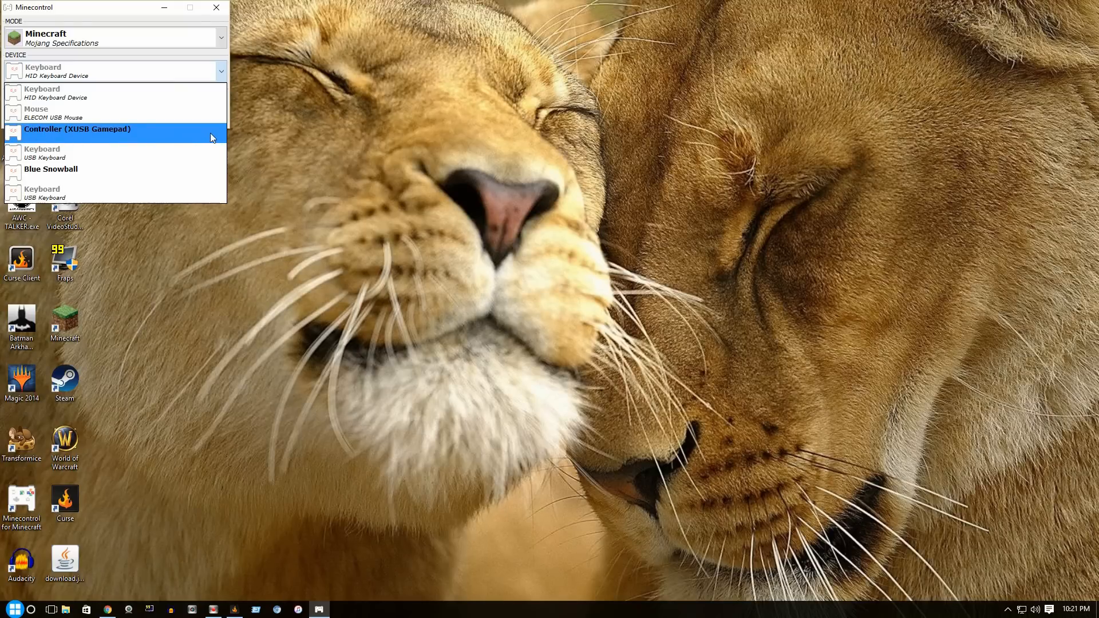
mouse_move(41, 140)
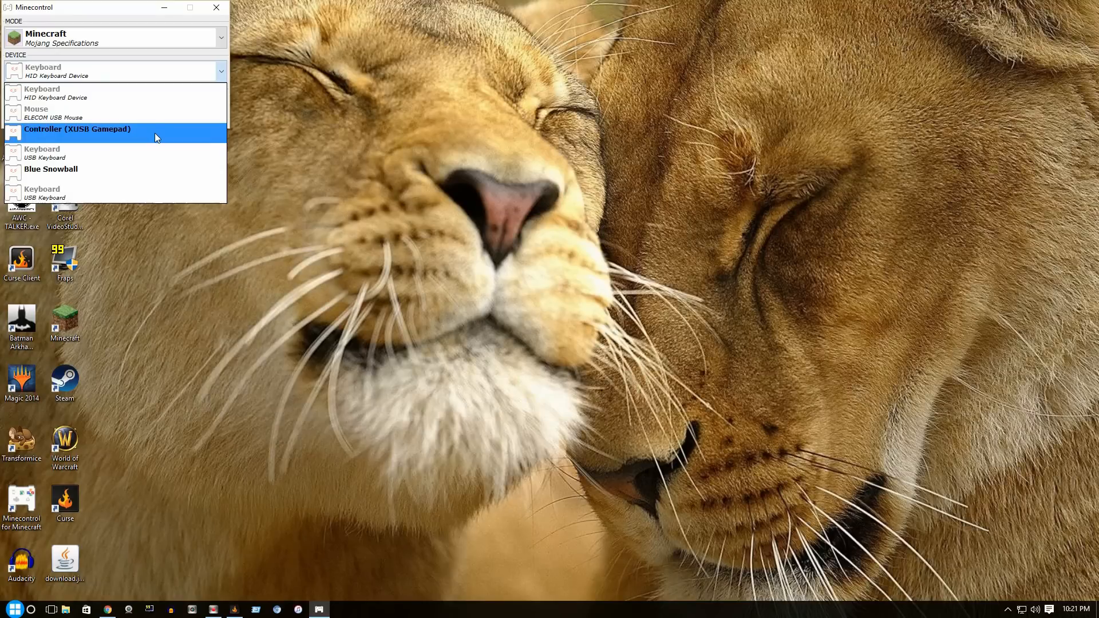
click(78, 129)
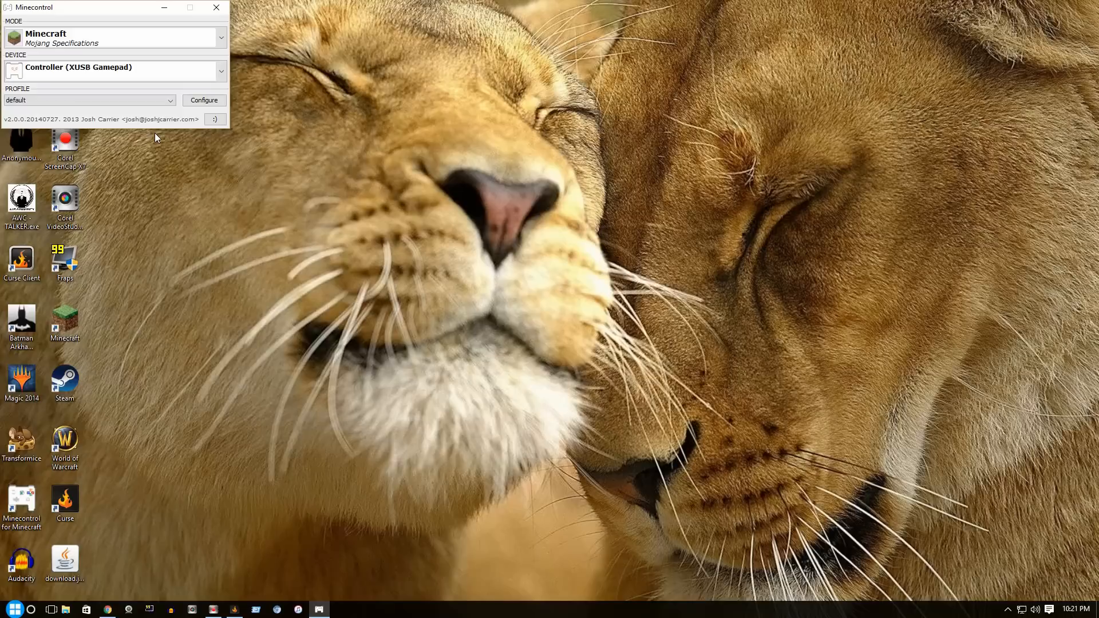
mouse_move(309, 158)
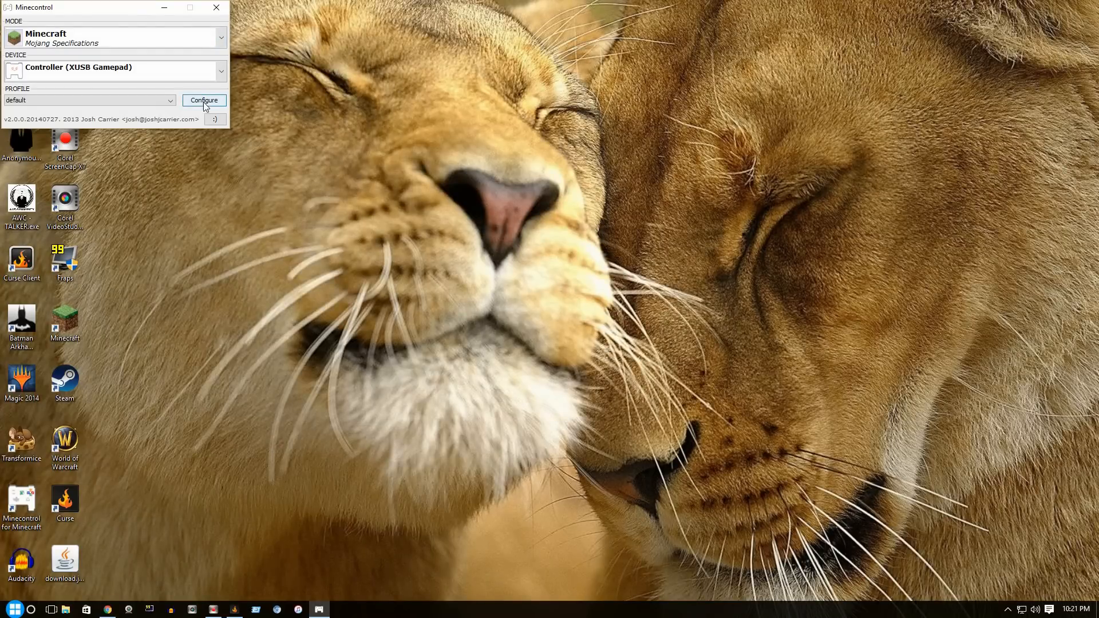
click(204, 101)
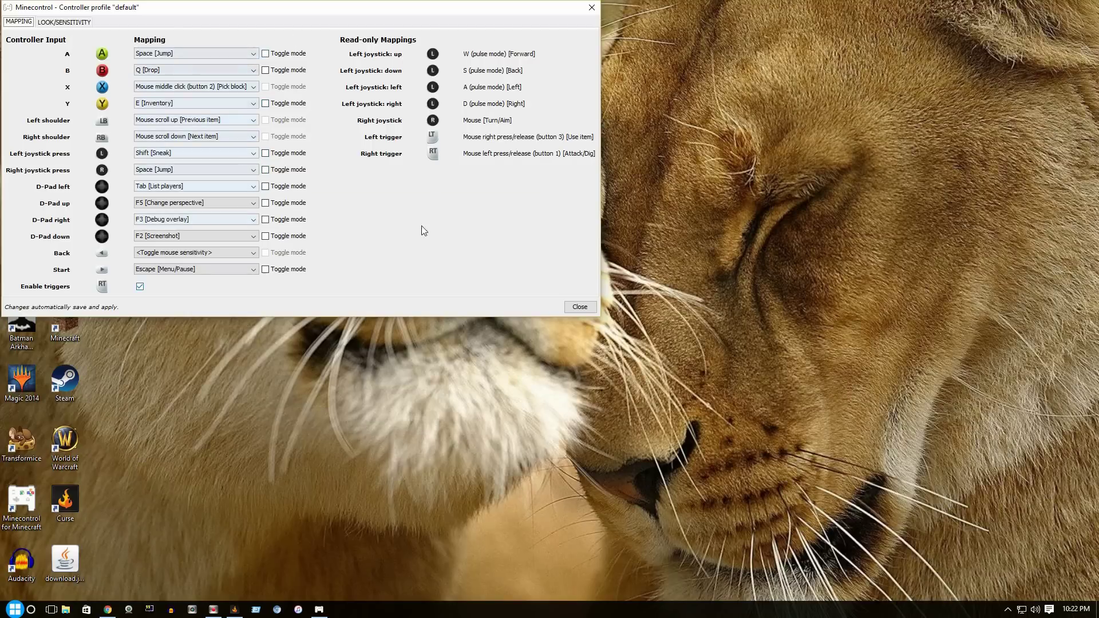
mouse_move(433, 153)
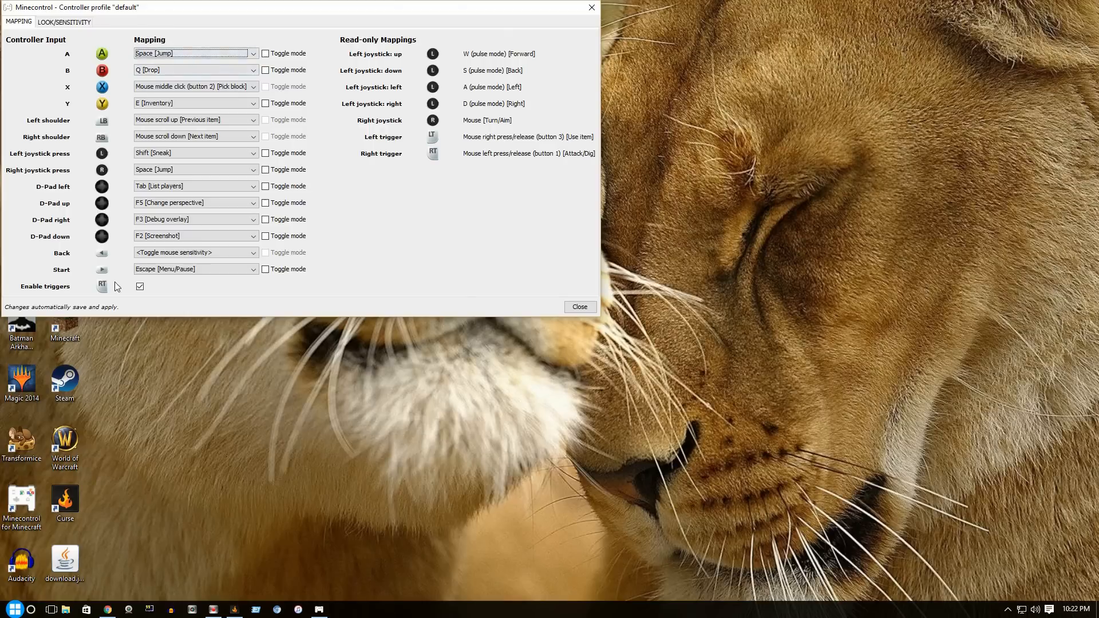
mouse_move(579, 307)
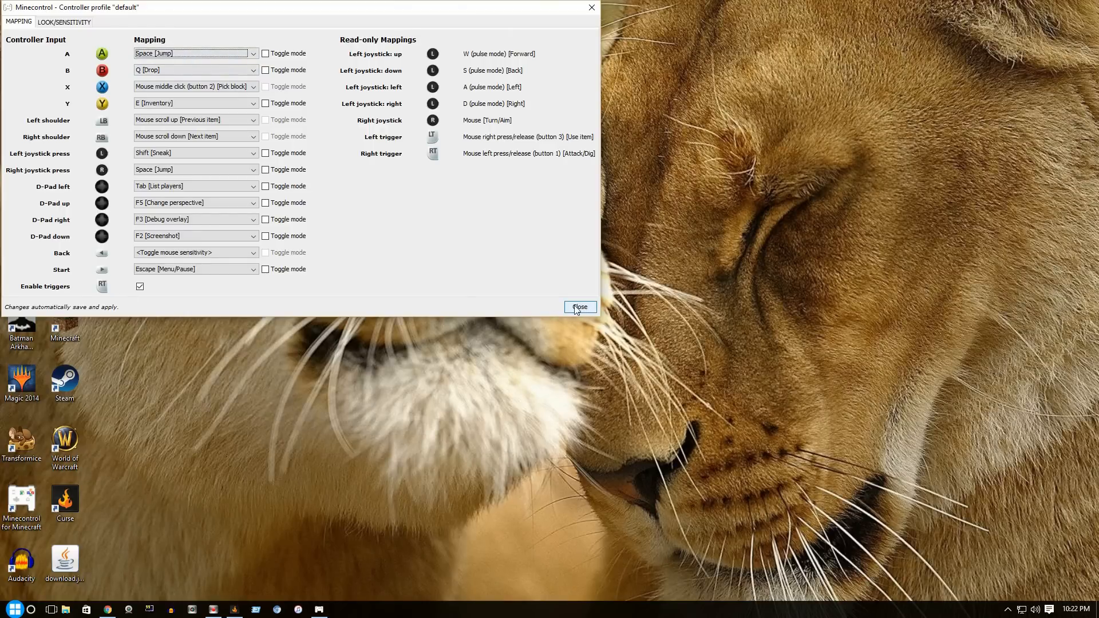
click(580, 307)
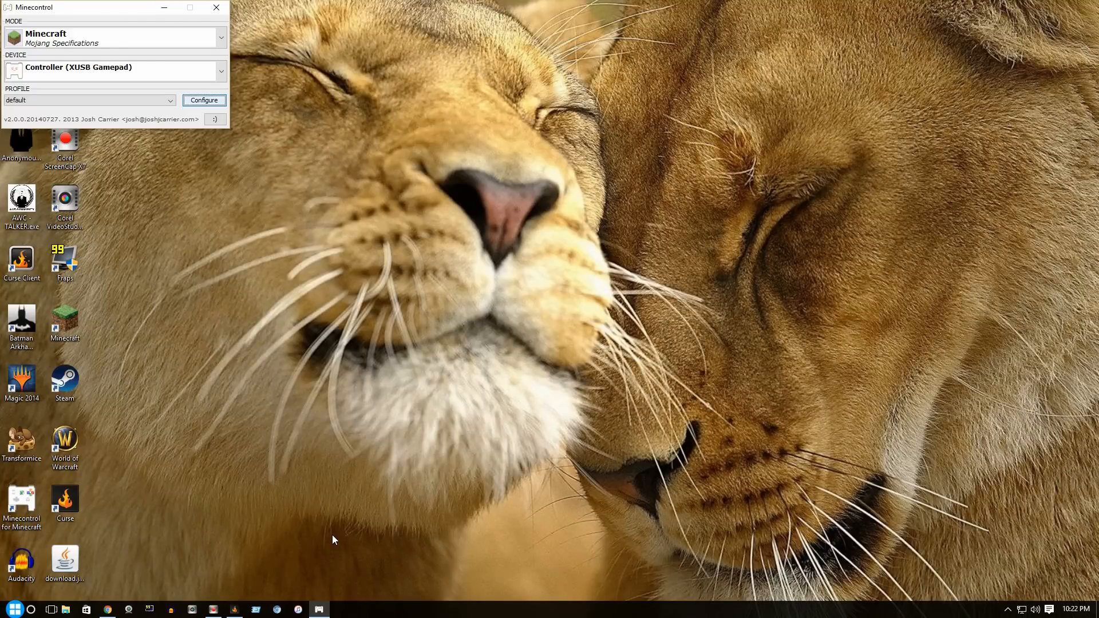
mouse_move(469, 507)
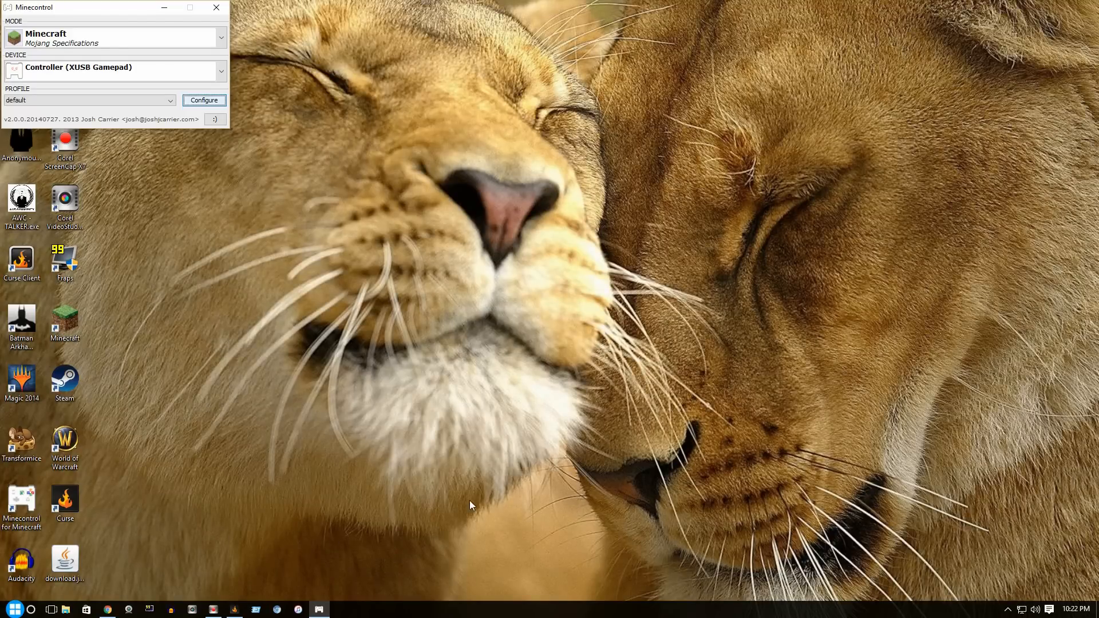
mouse_move(259, 6)
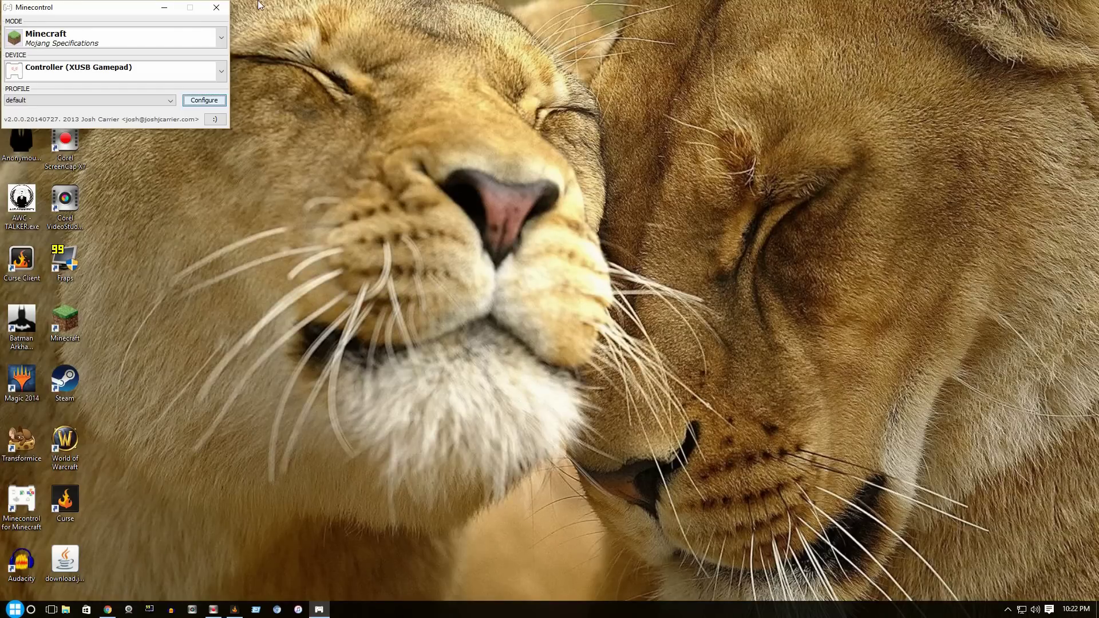
mouse_move(259, 349)
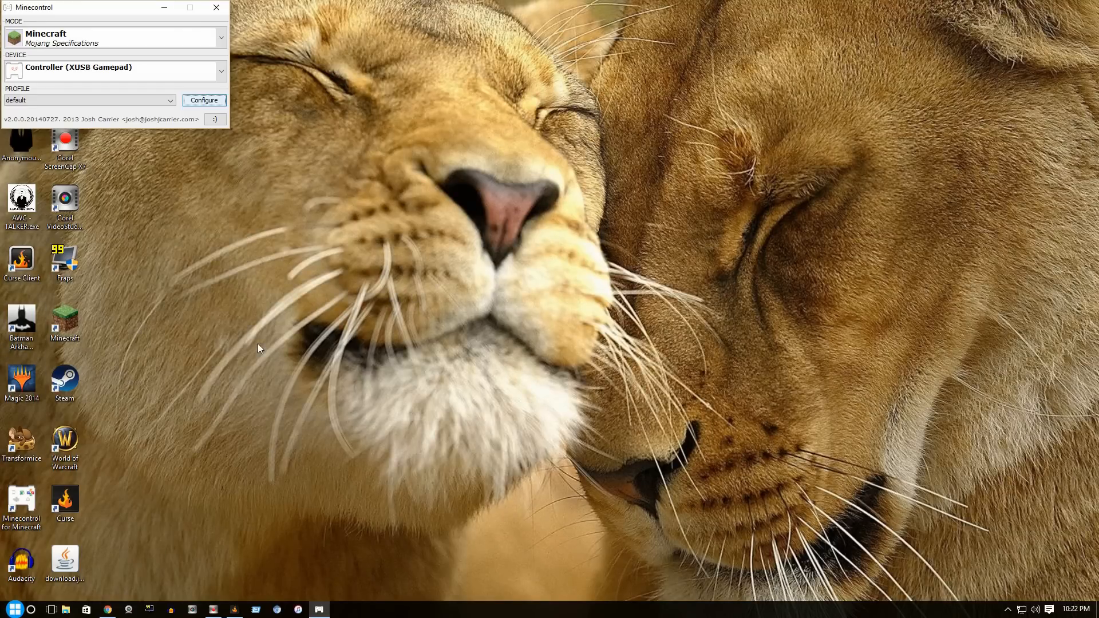
mouse_move(825, 178)
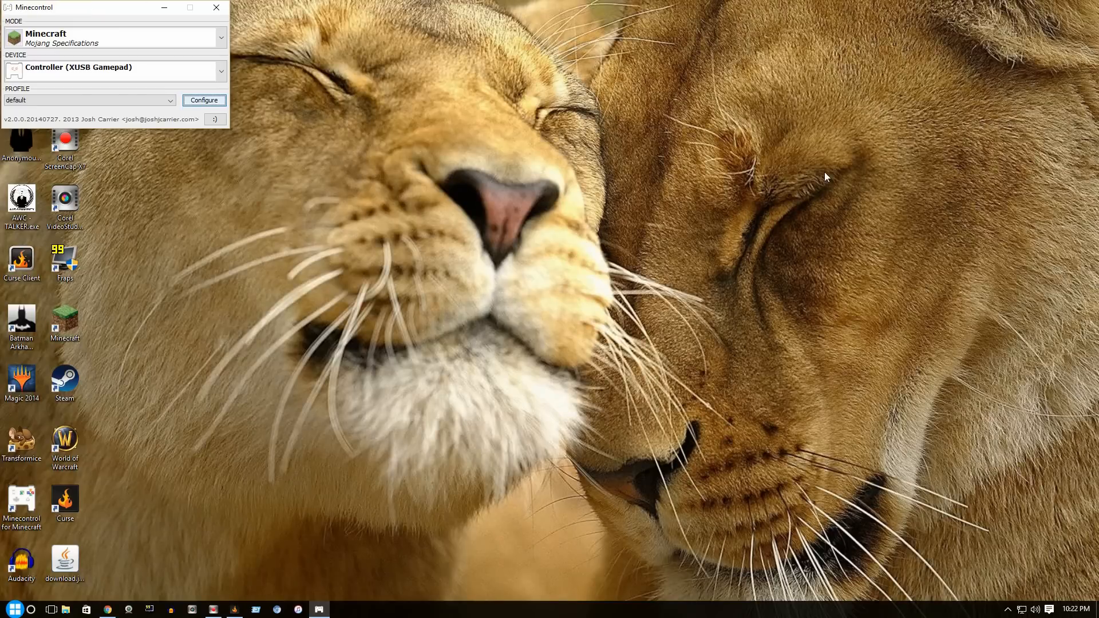
mouse_move(158, 366)
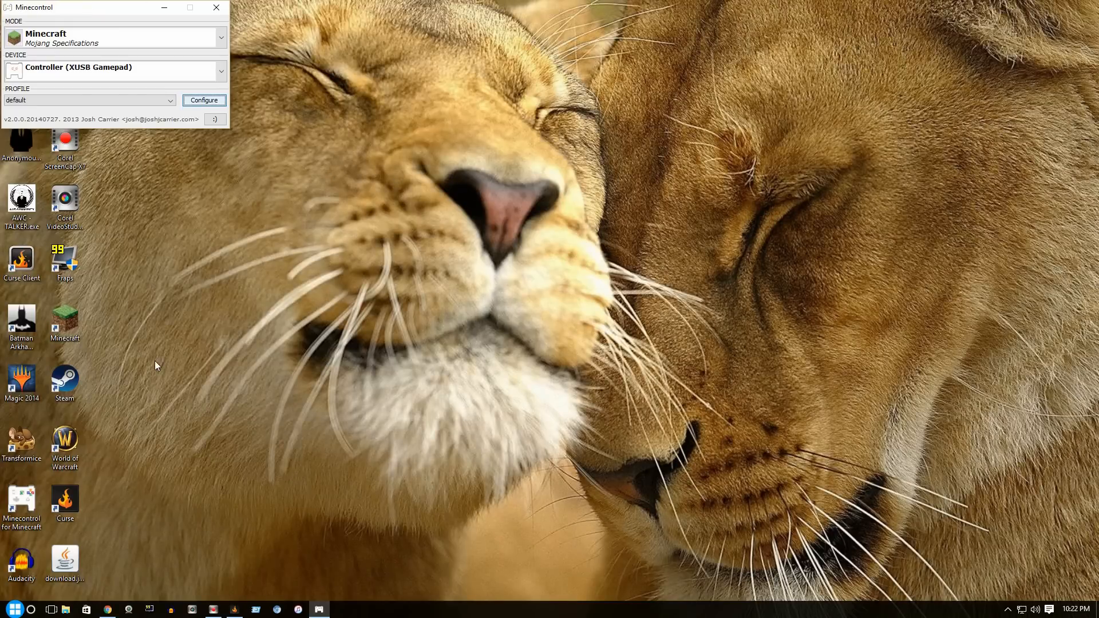
mouse_move(568, 177)
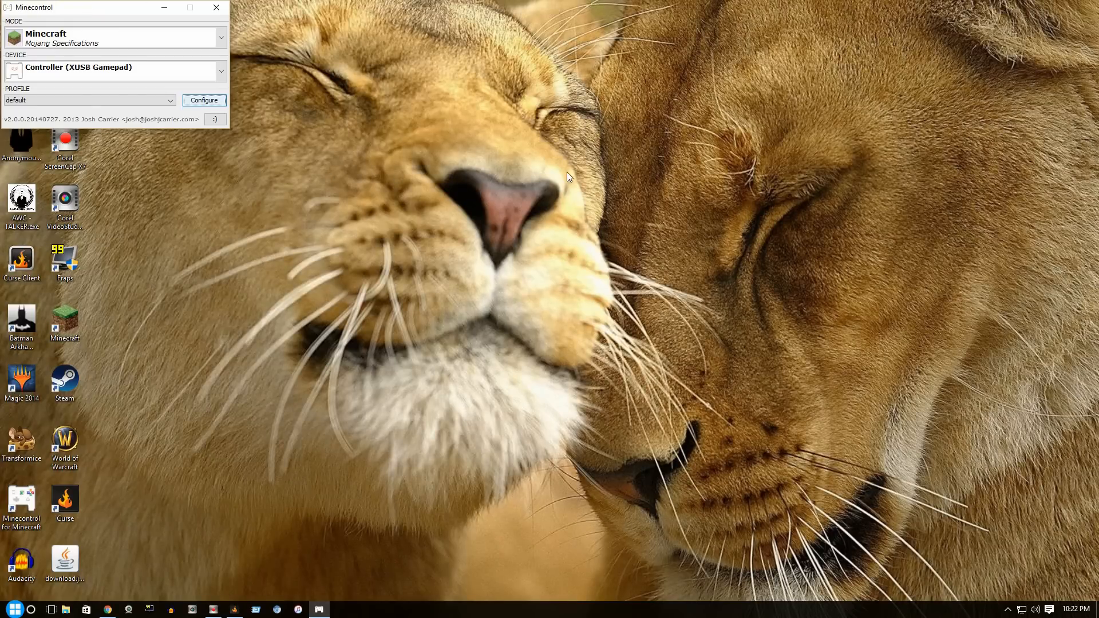
mouse_move(431, 247)
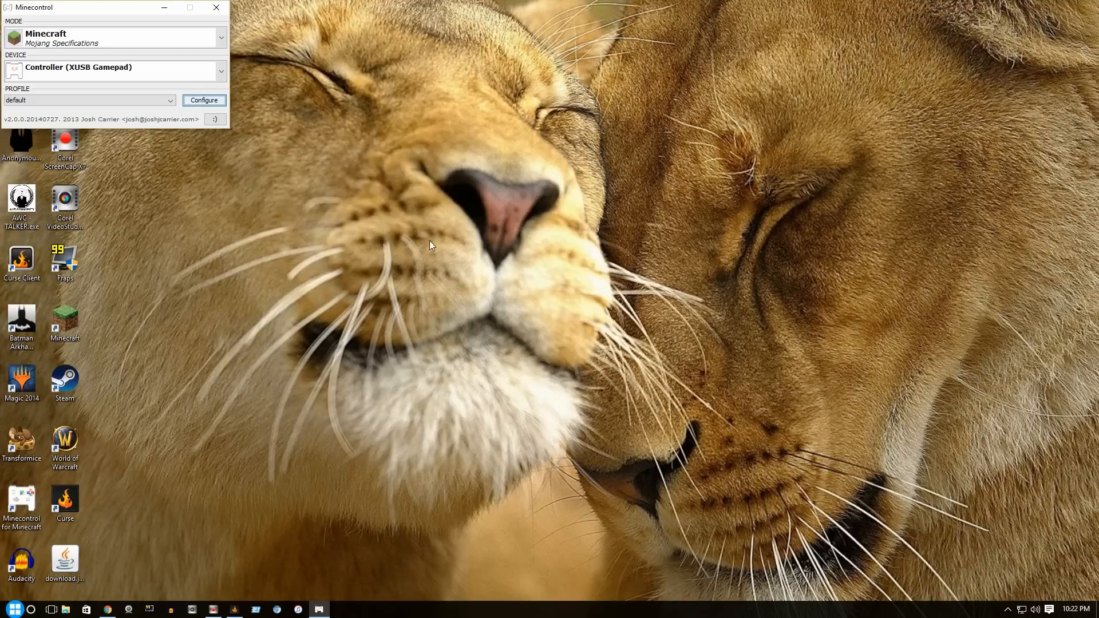
Switch from Minecontrol to the running Minecraft game window
click(65, 321)
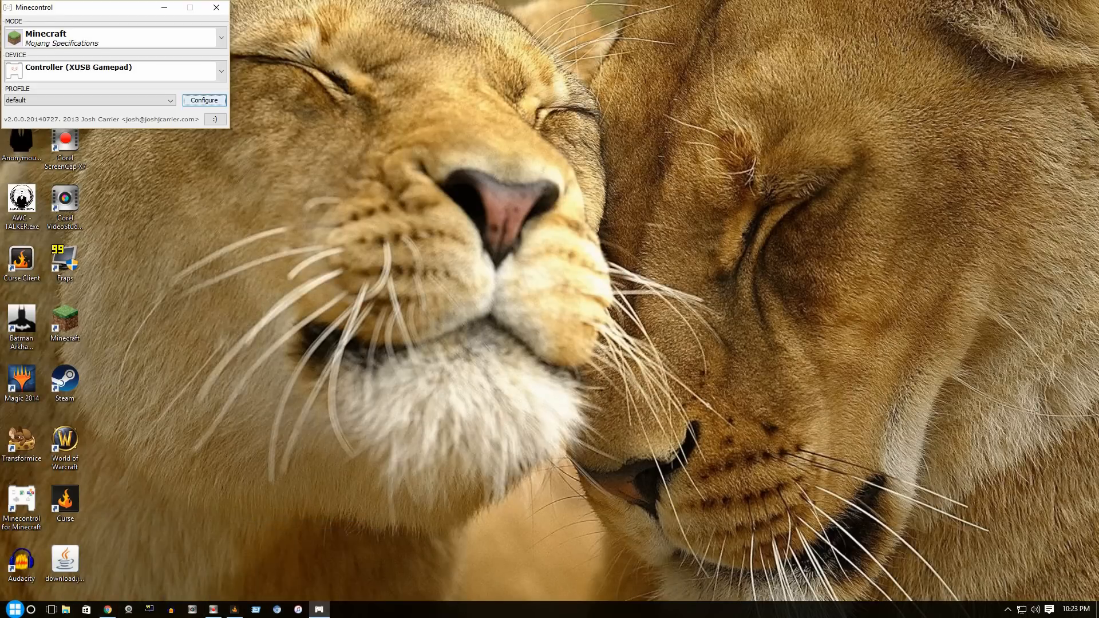
mouse_move(516, 227)
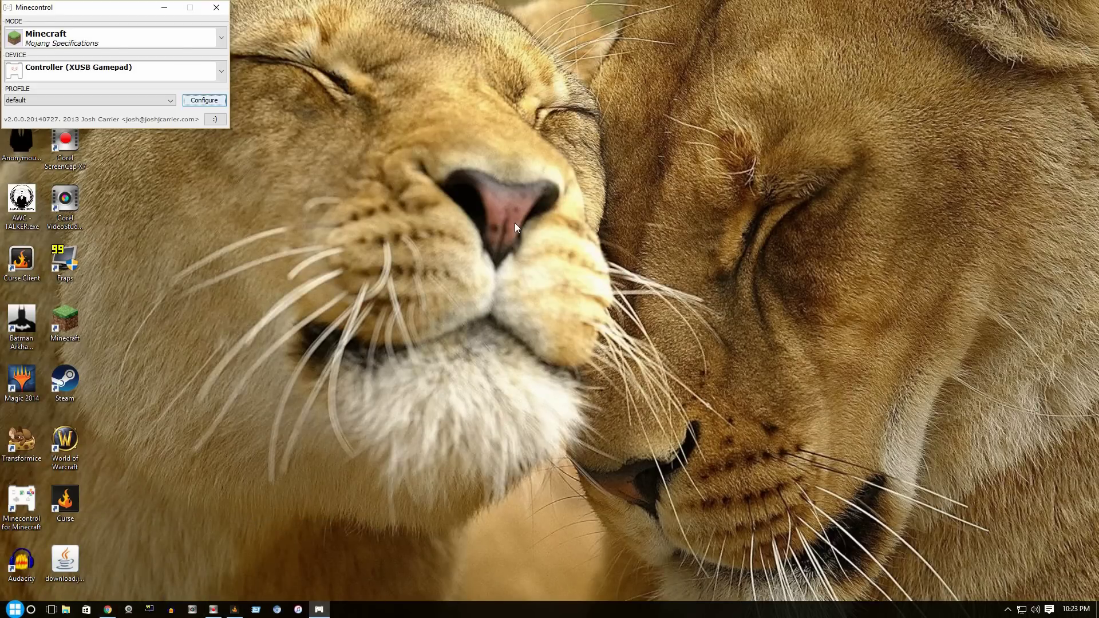
mouse_move(310, 228)
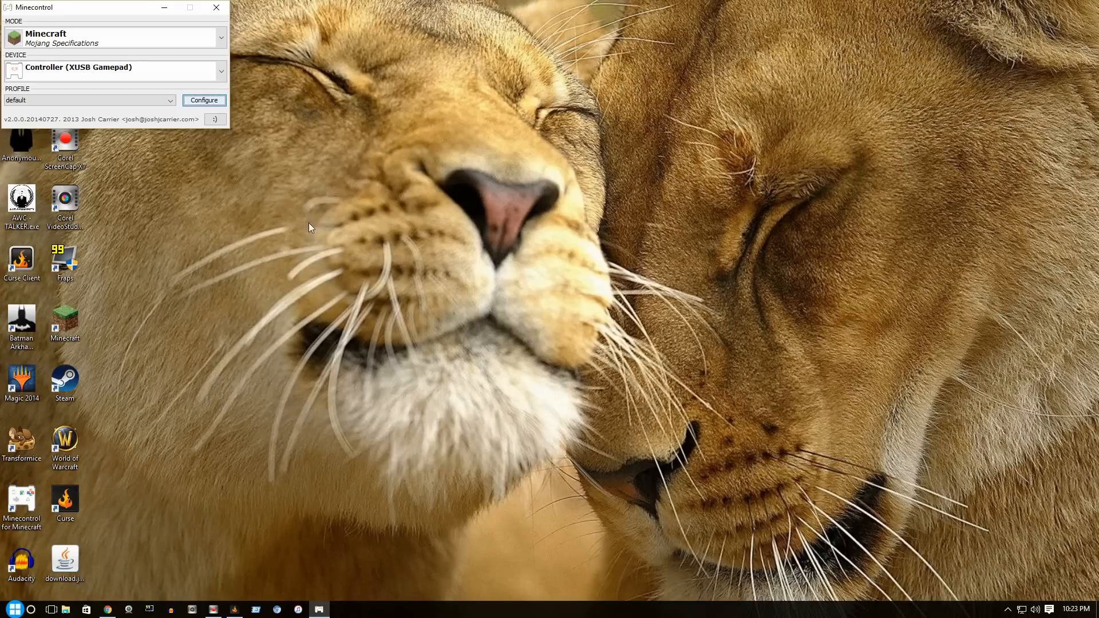
mouse_move(486, 228)
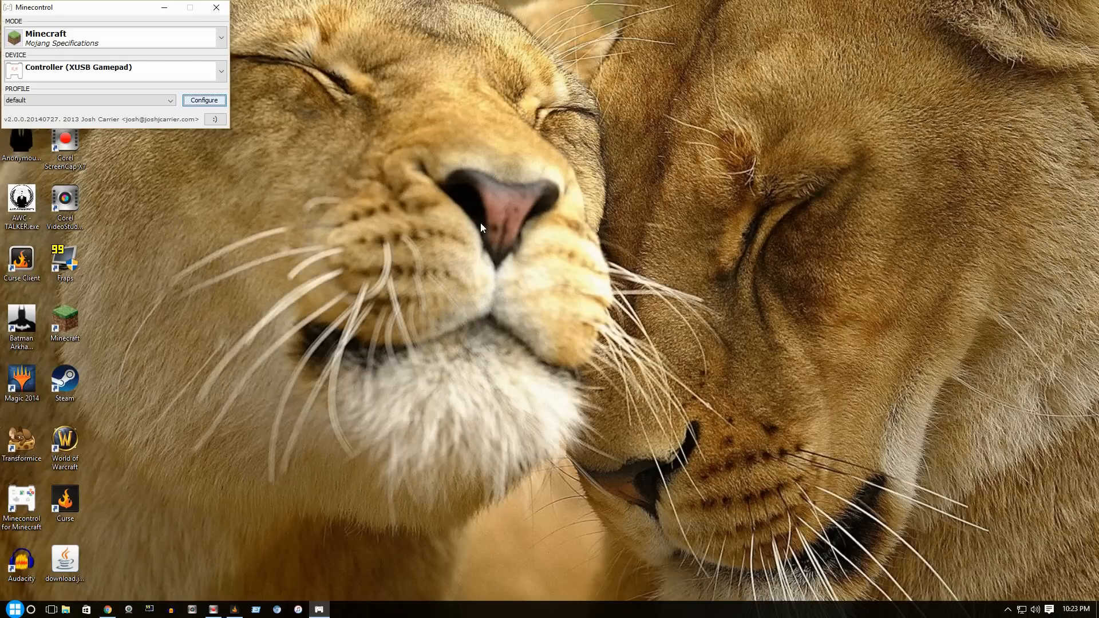
mouse_move(276, 451)
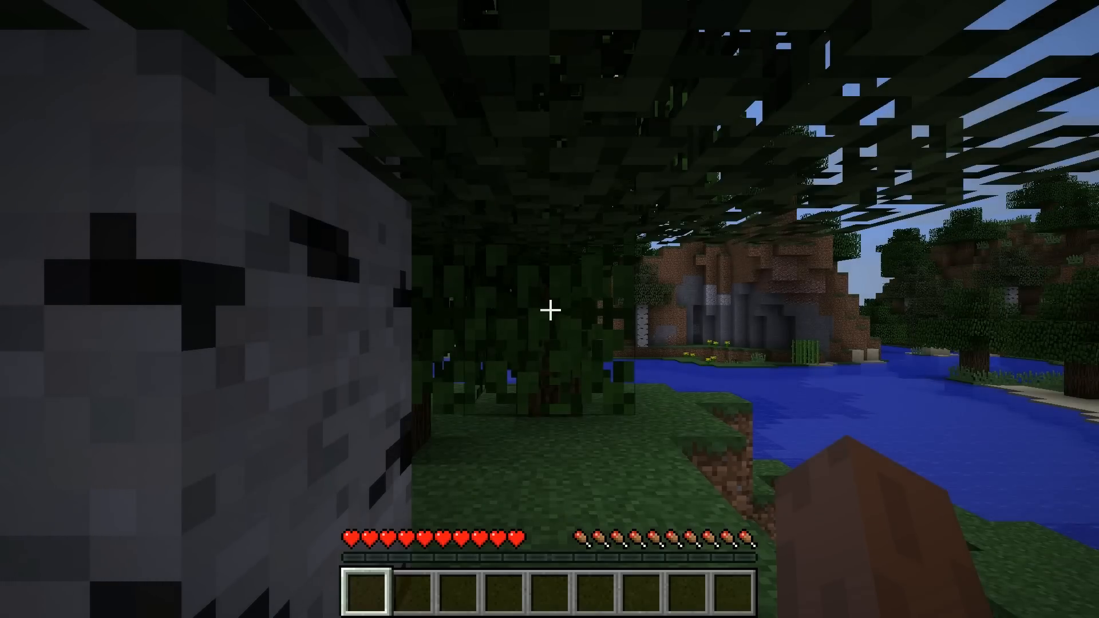
mouse_move(550, 309)
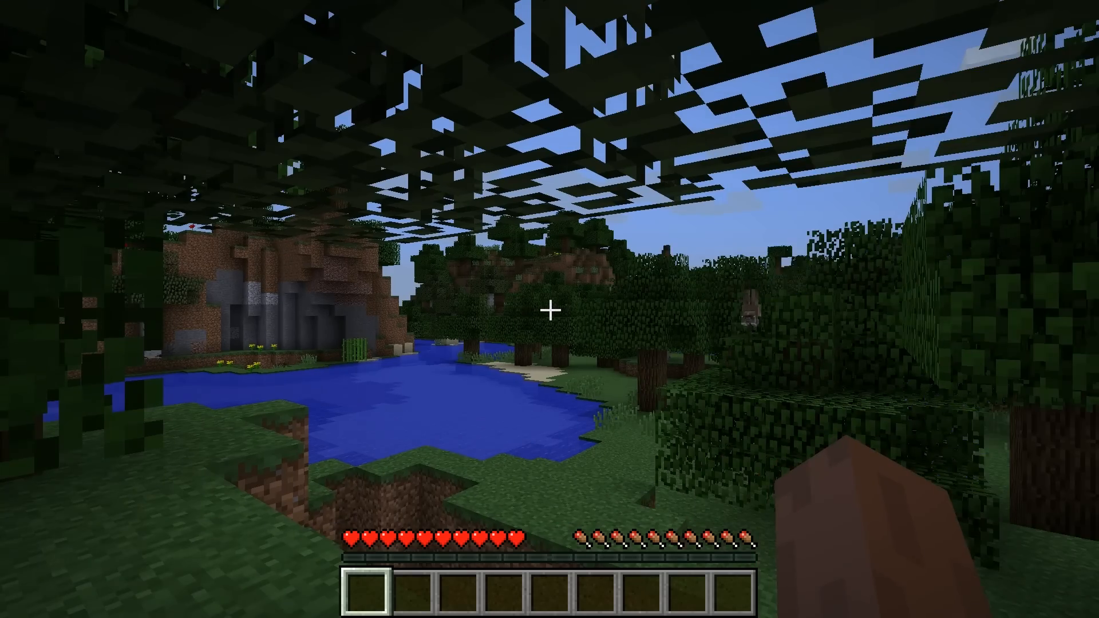
mouse_move(550, 309)
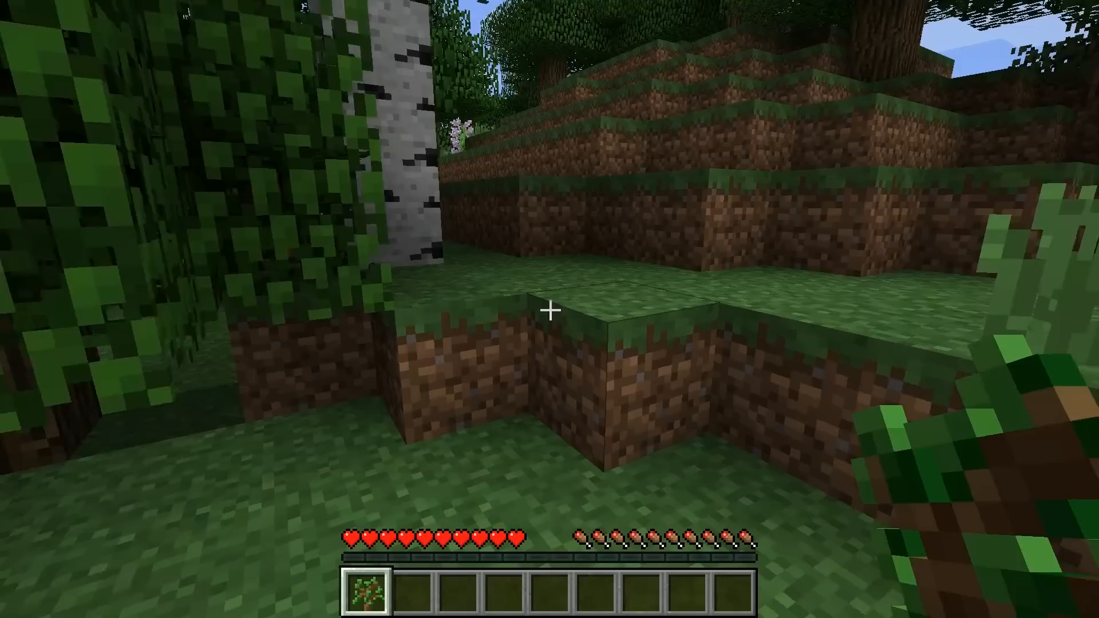
Save an F2 screenshot of the forest, toggle the F3 debug overlay, and bring up the inventory
key(e)
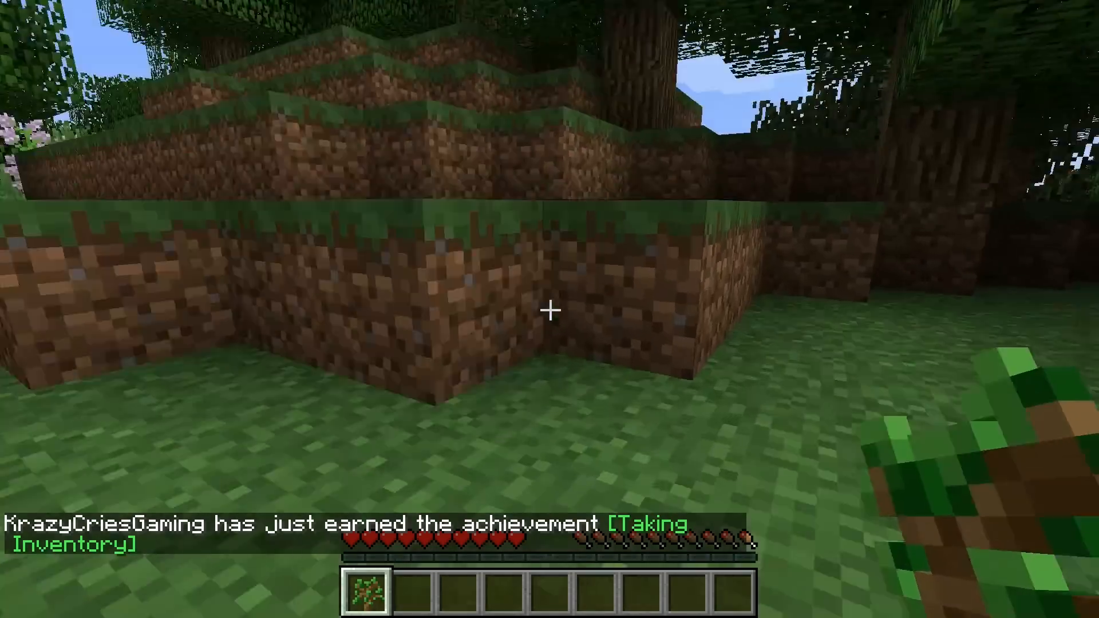
mouse_move(550, 309)
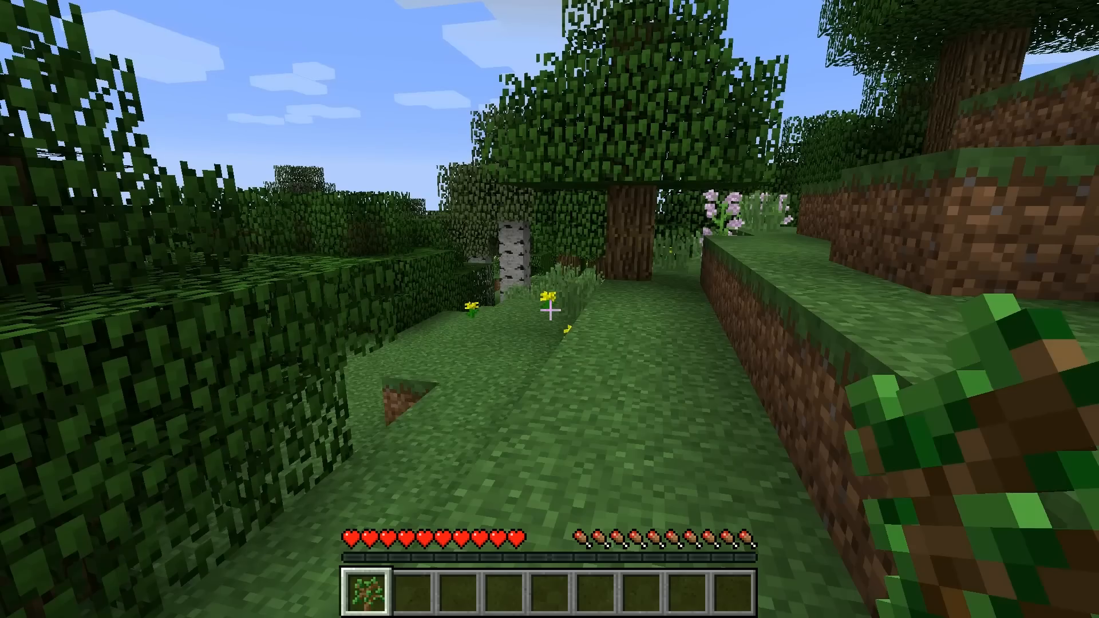
mouse_move(551, 312)
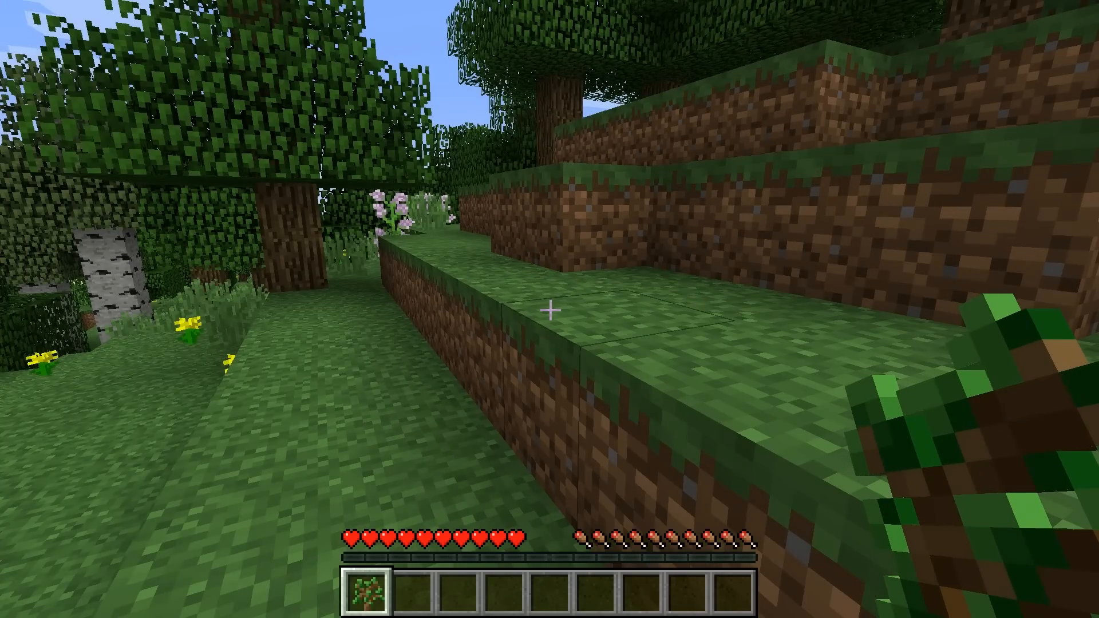
key(F2)
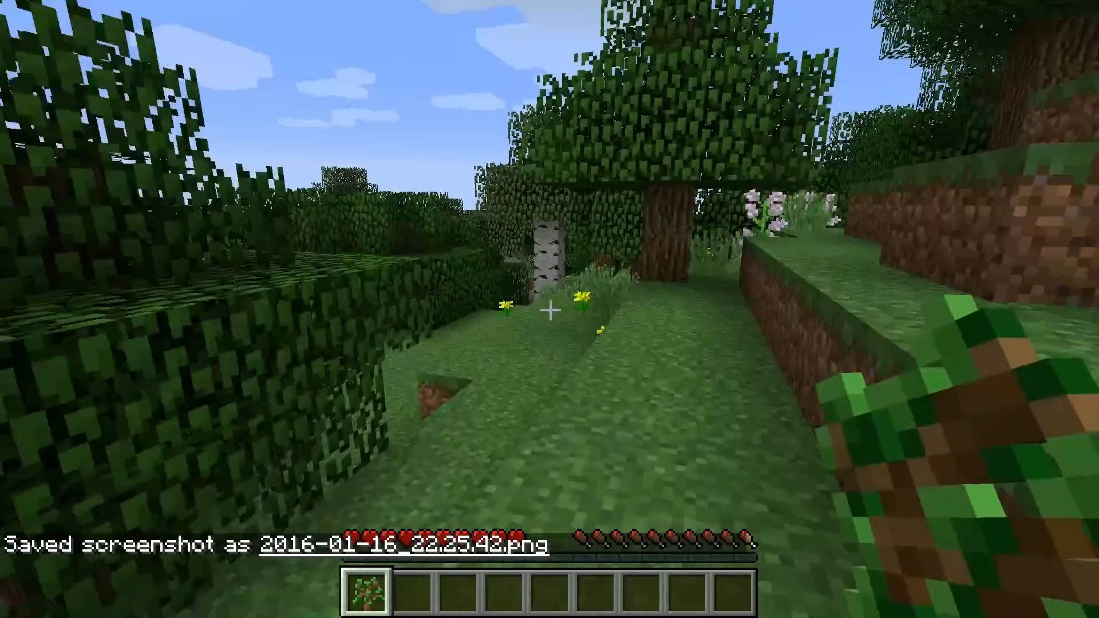
mouse_move(549, 313)
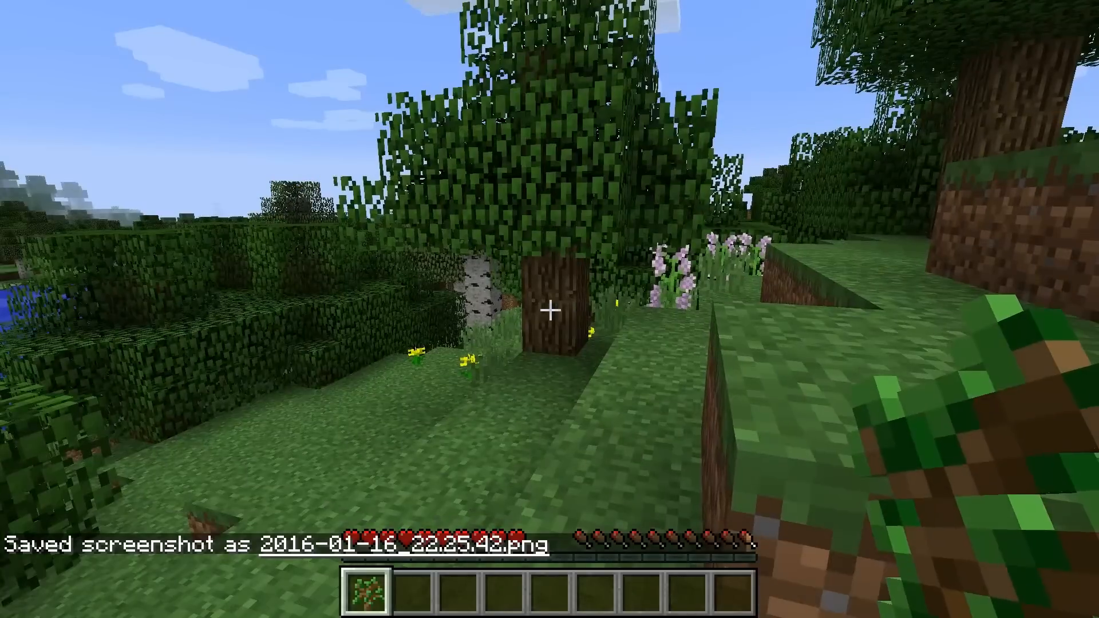
key(F3)
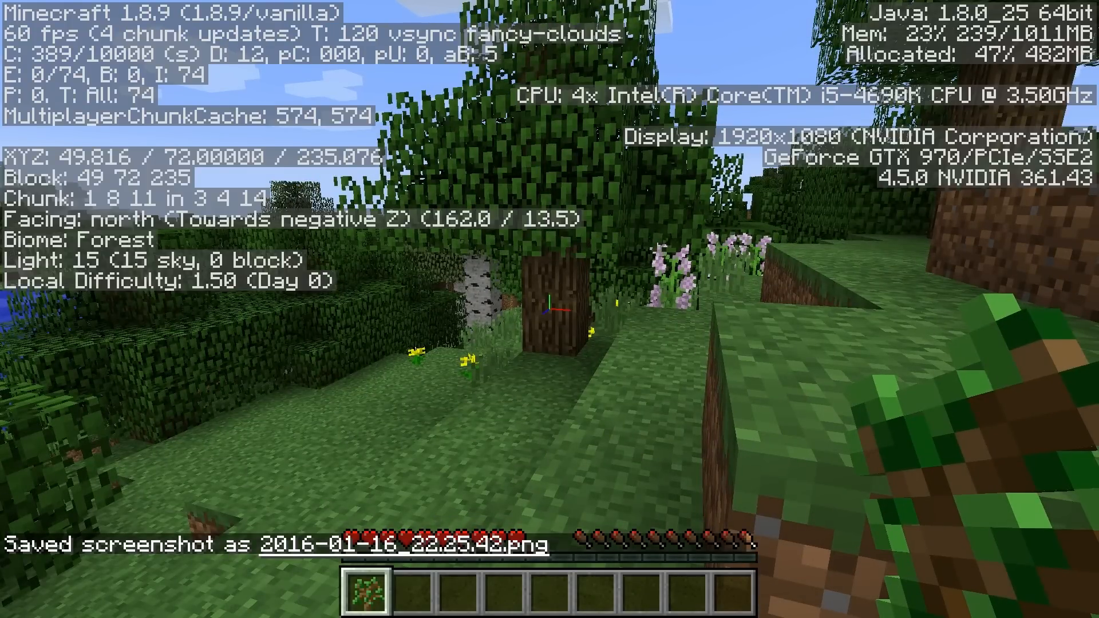
key(F3)
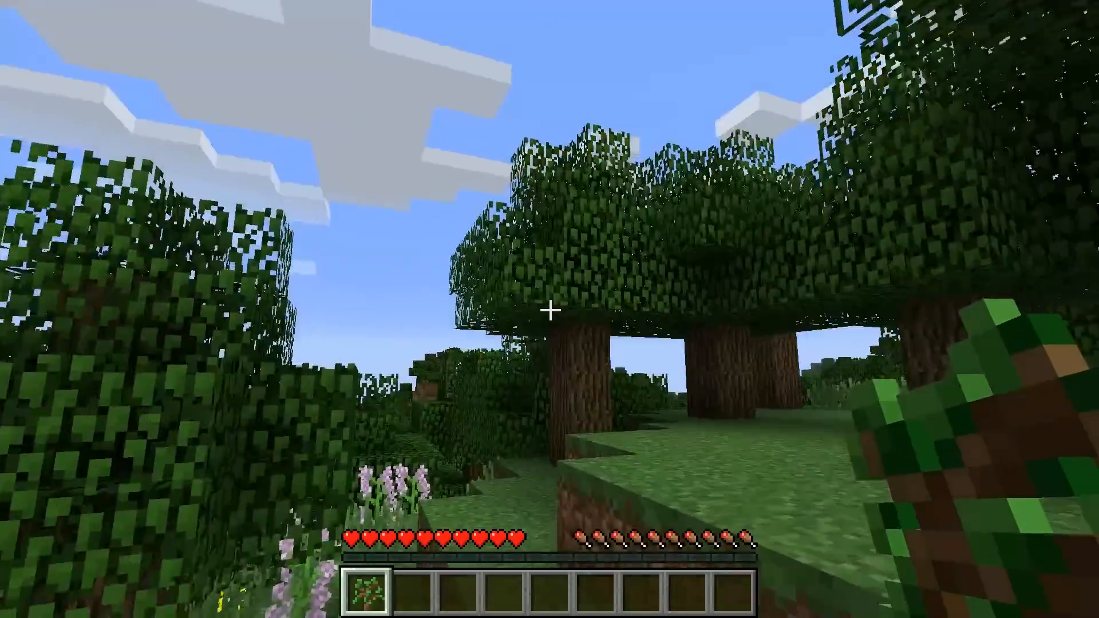
key(e)
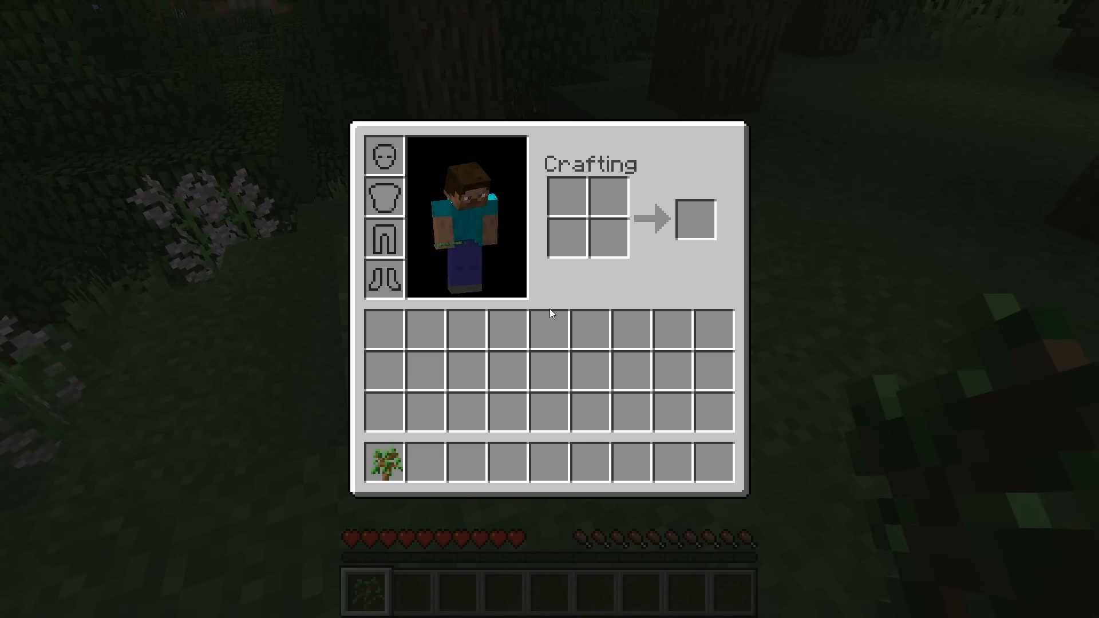
Close the inventory, switch to hotbar slot 6 and back to slot 1 with the oak sapling
key(Escape)
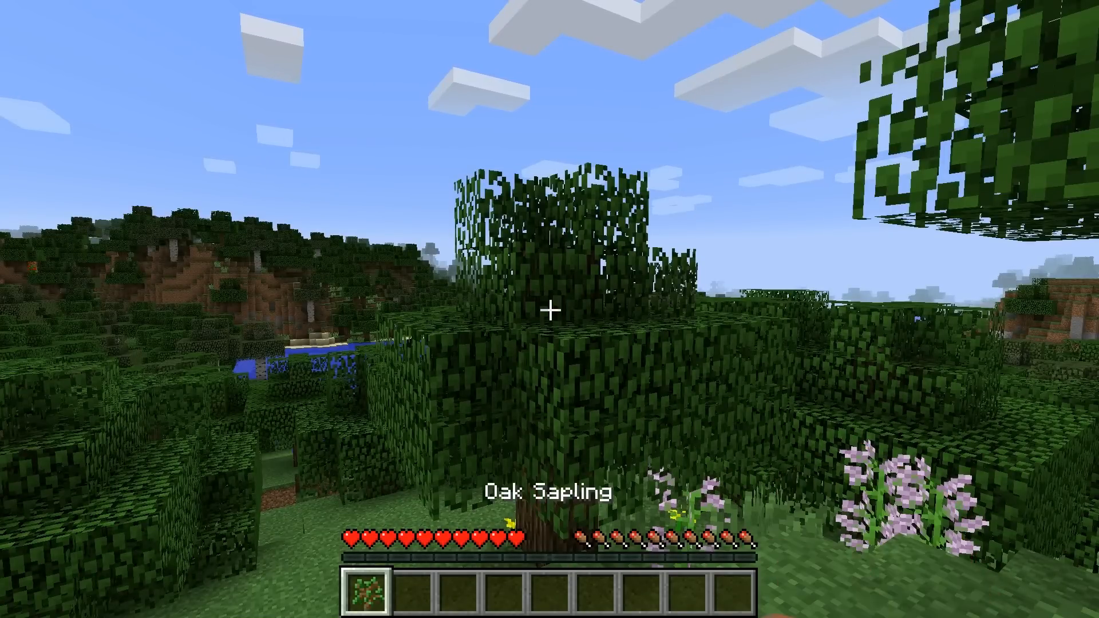
key(6)
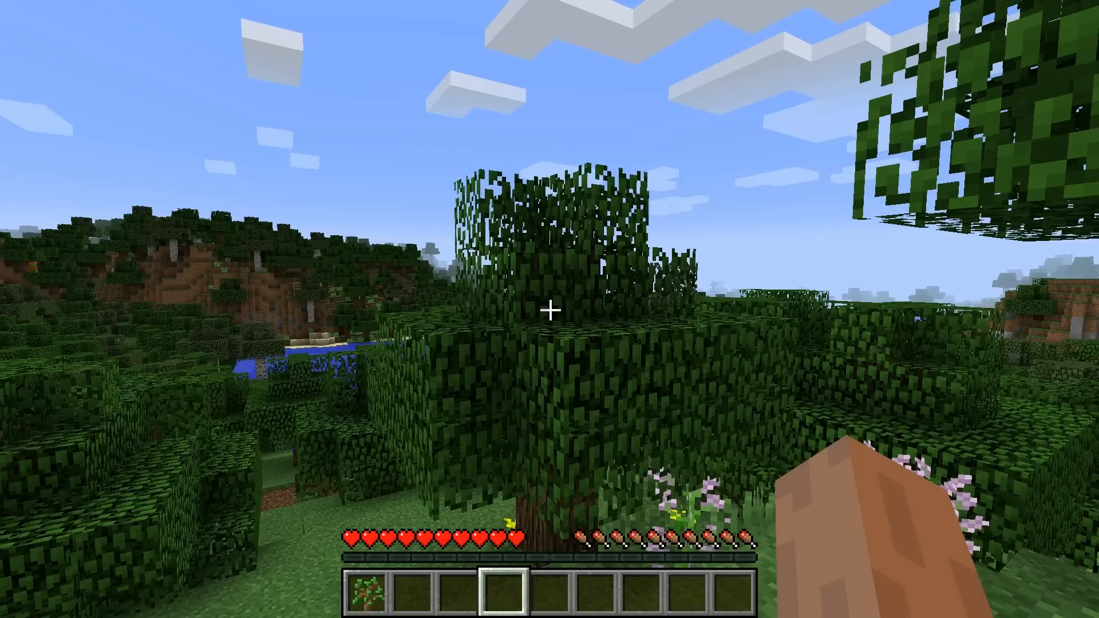
key(1)
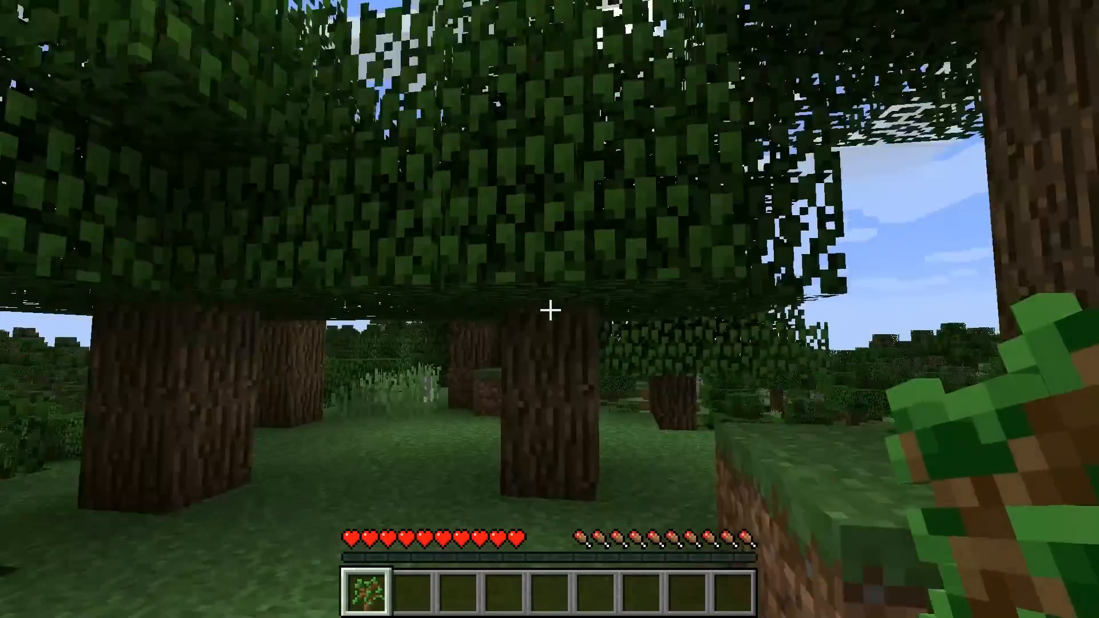
mouse_move(550, 309)
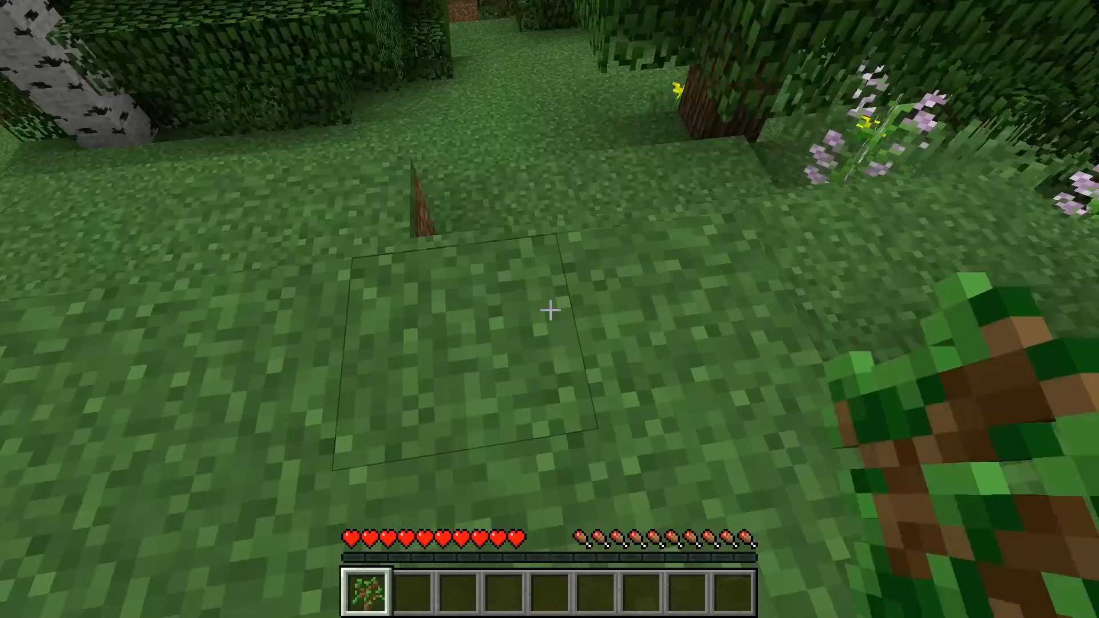
mouse_move(550, 310)
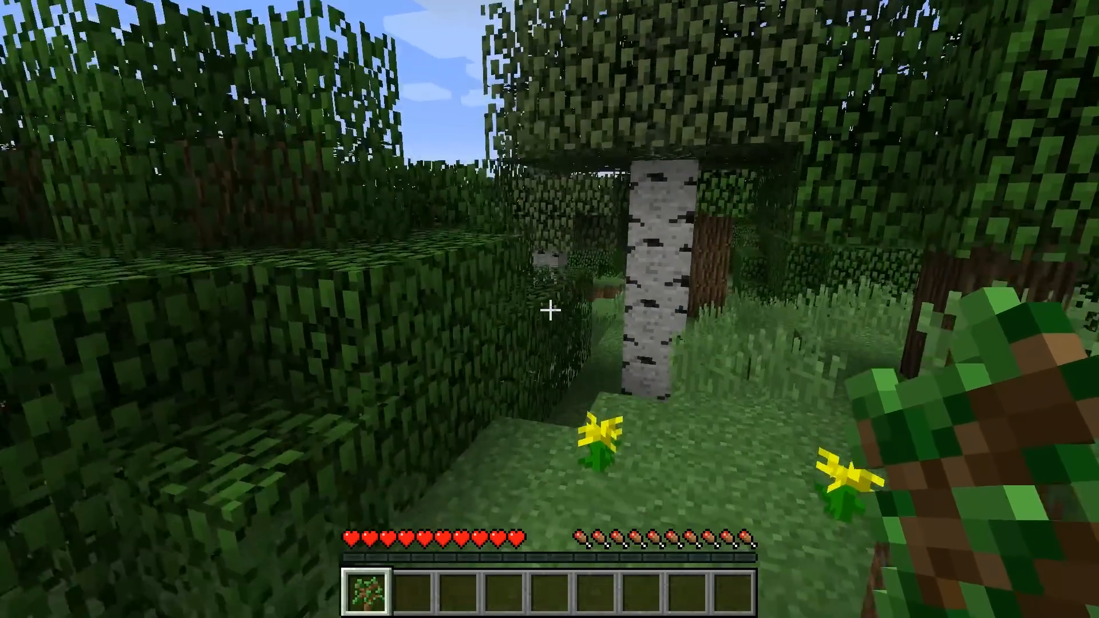
mouse_move(550, 311)
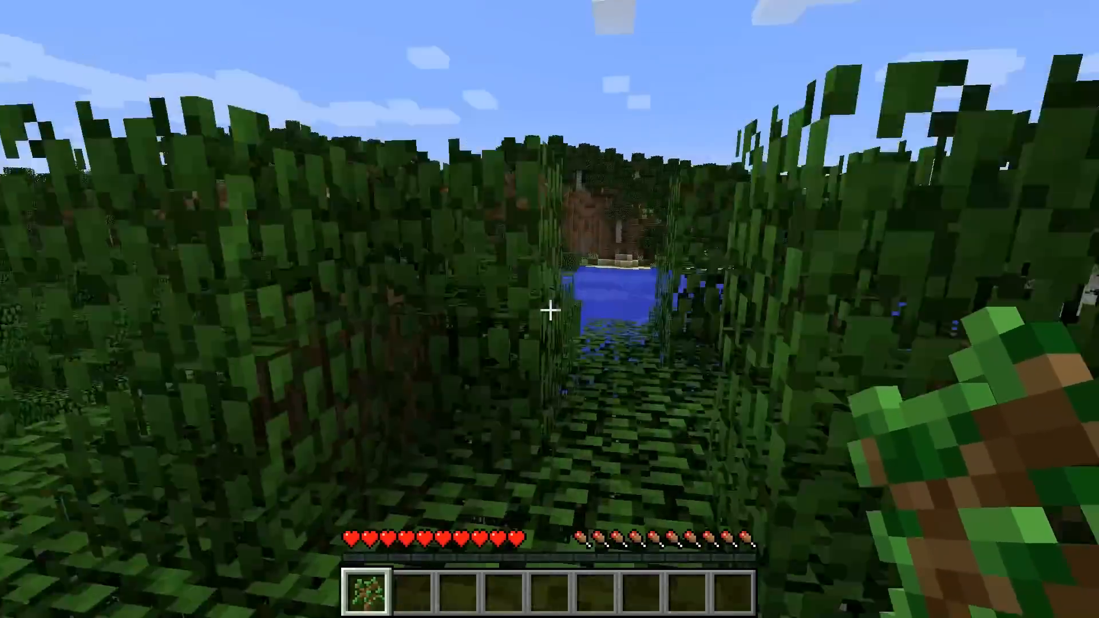
mouse_move(551, 311)
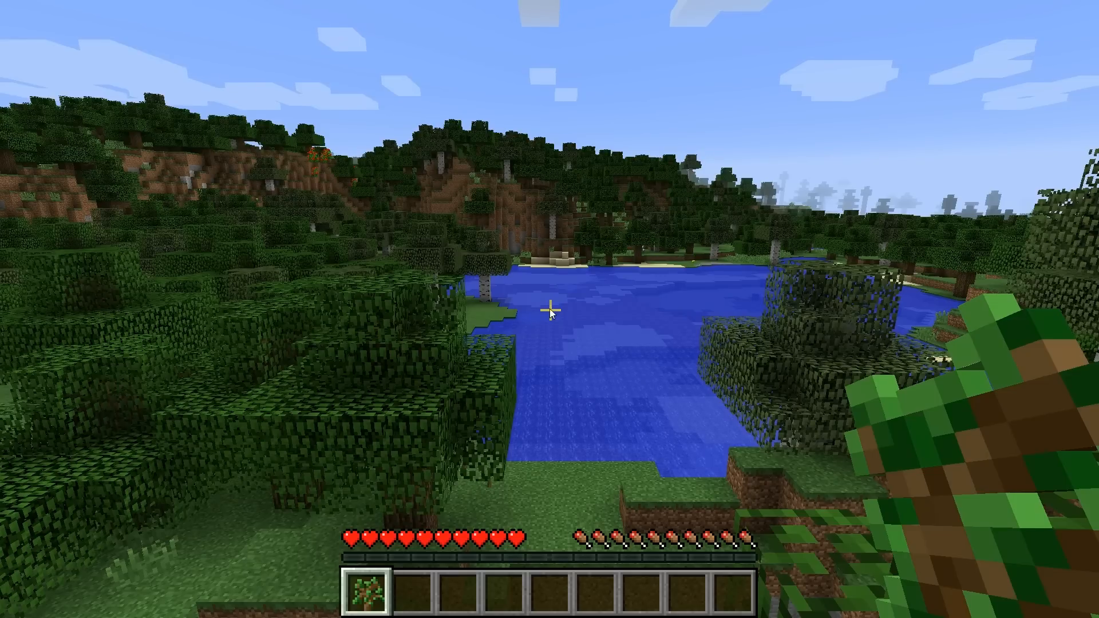
Leave the Minecraft game via the Game menu and bring the Minecontrol 2.0 blog post forward
key(Escape)
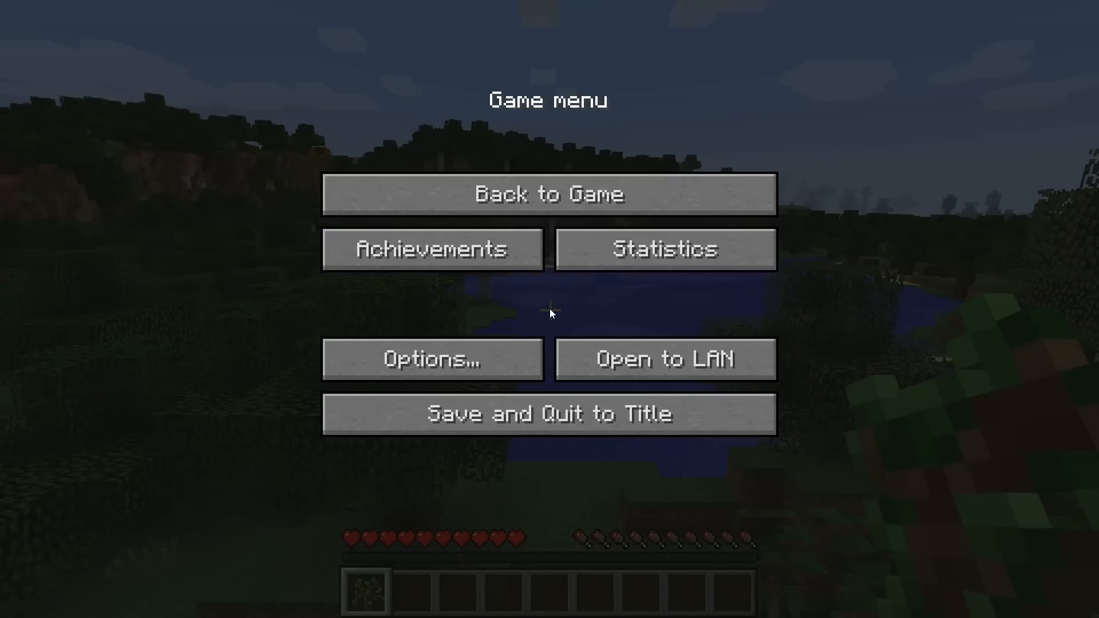
click(551, 194)
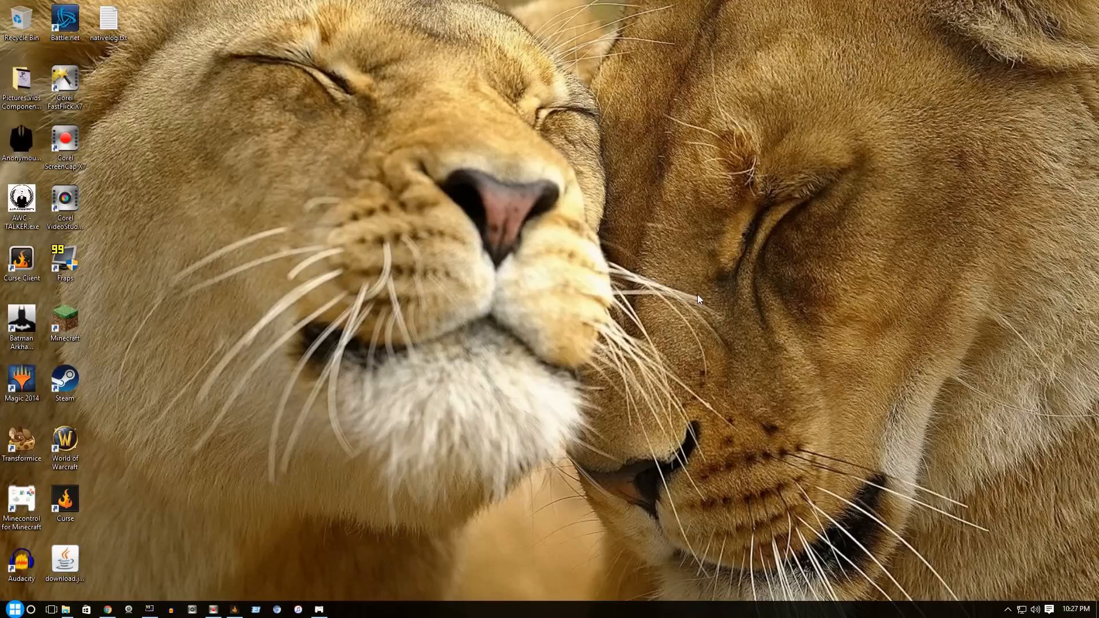
mouse_move(689, 294)
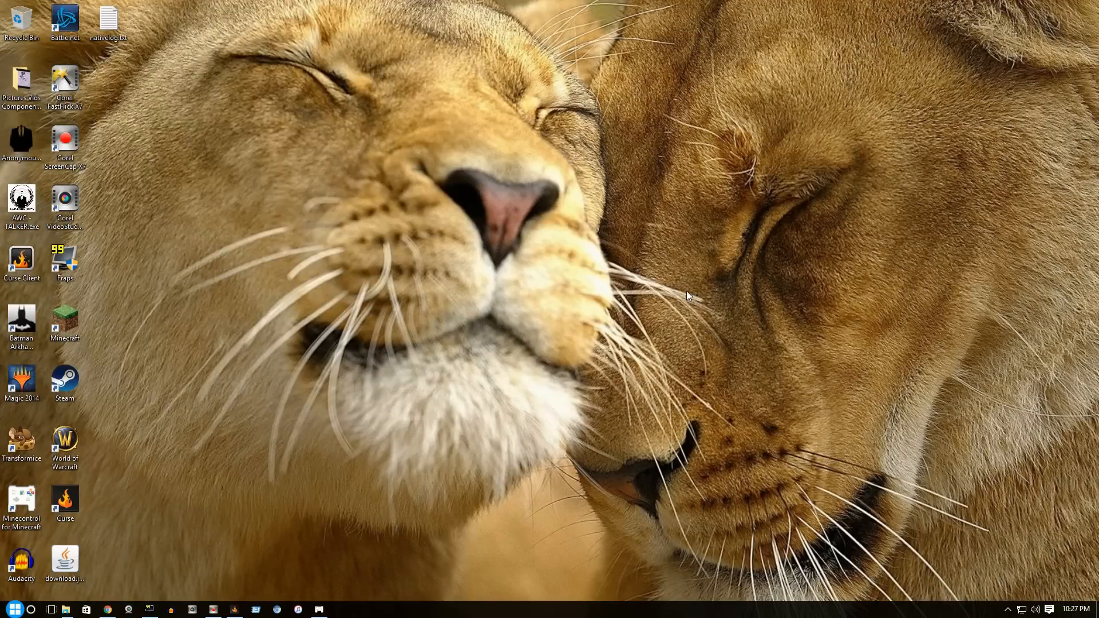
mouse_move(105, 610)
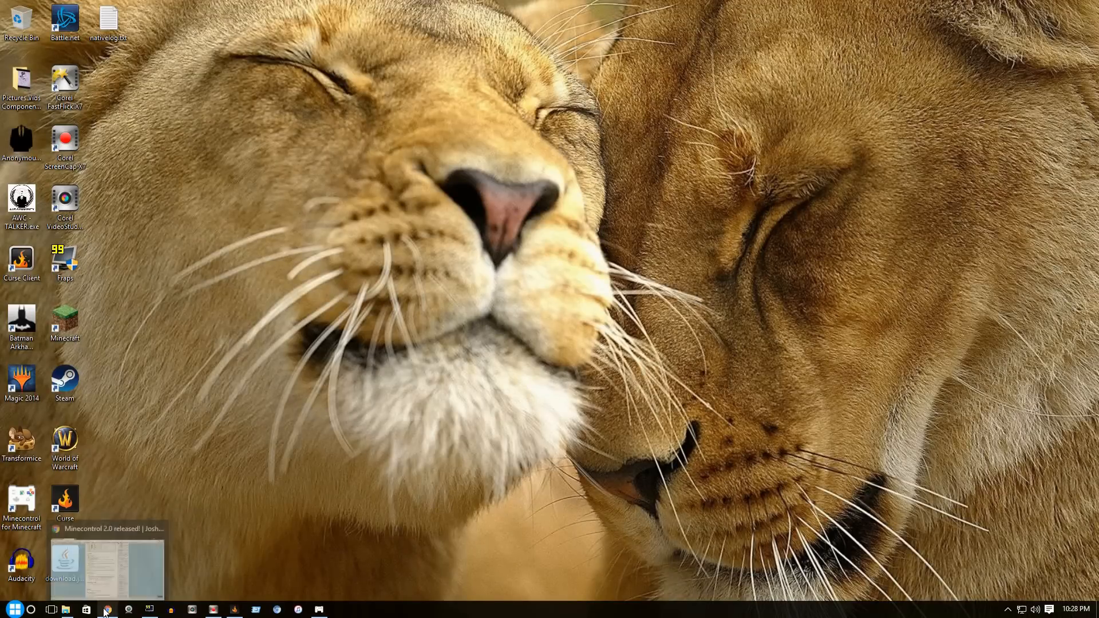
click(105, 609)
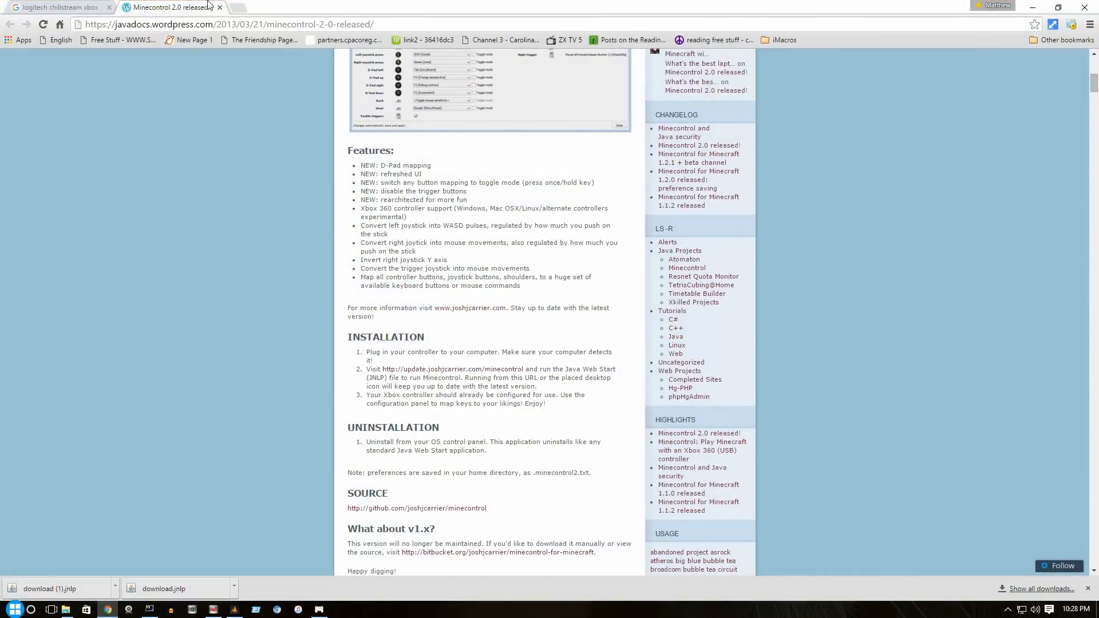
Switch to the Google Images tab showing Logitech ChillStream Xbox controller results
click(52, 8)
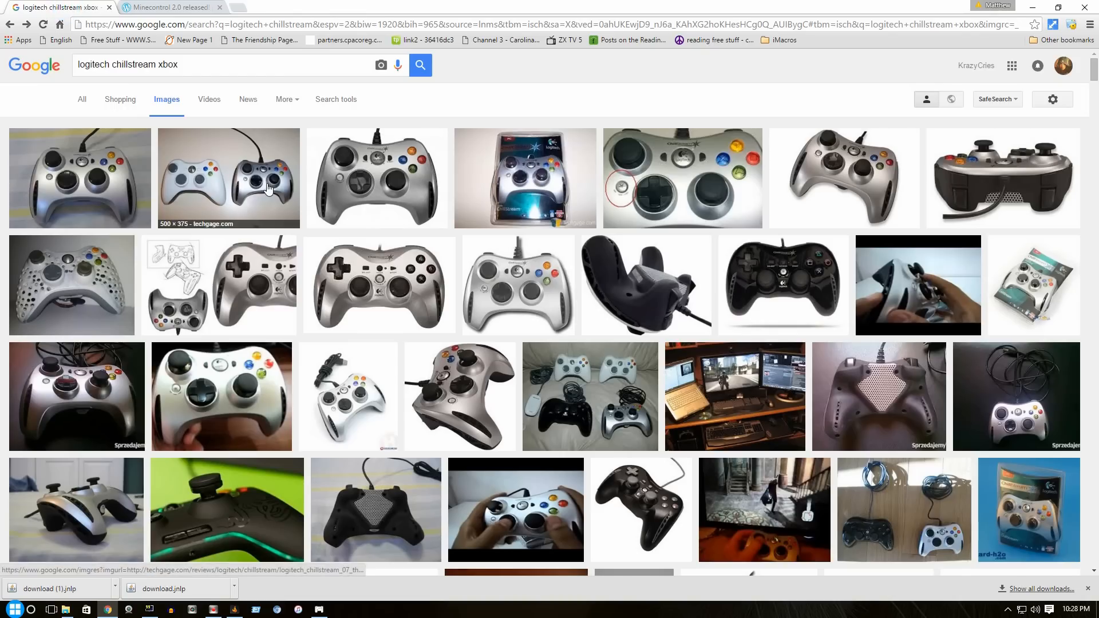
mouse_move(356, 187)
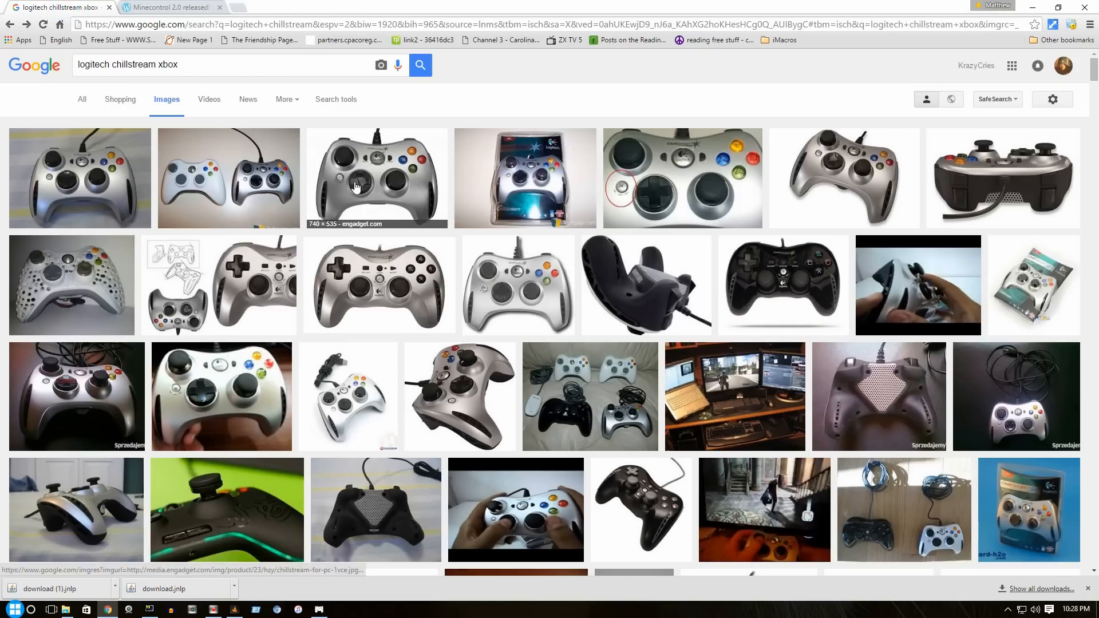
mouse_move(578, 244)
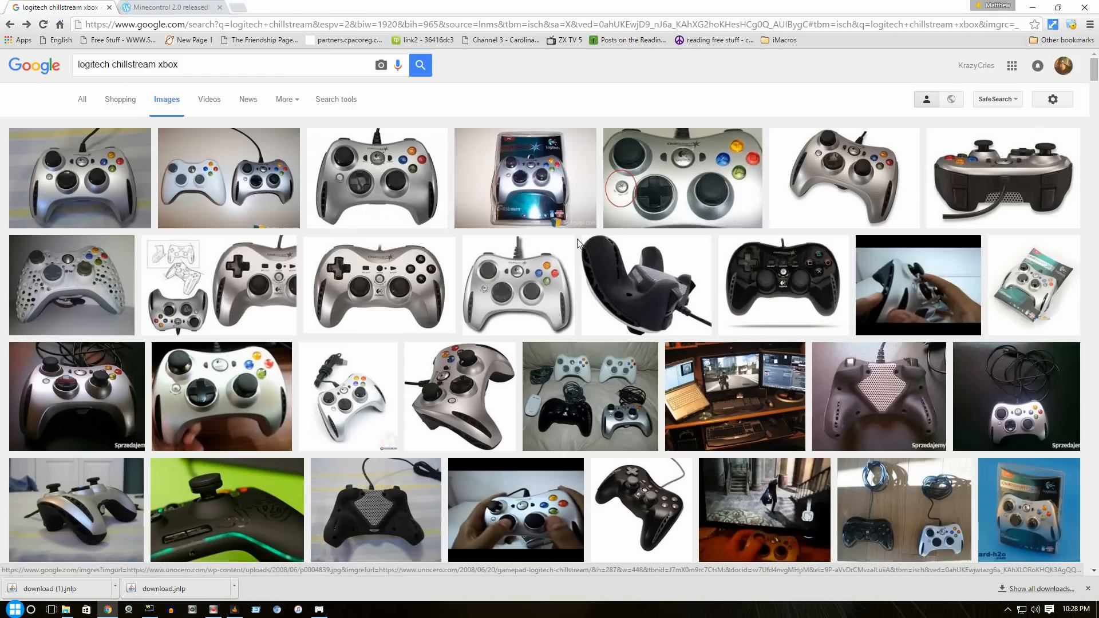
mouse_move(395, 279)
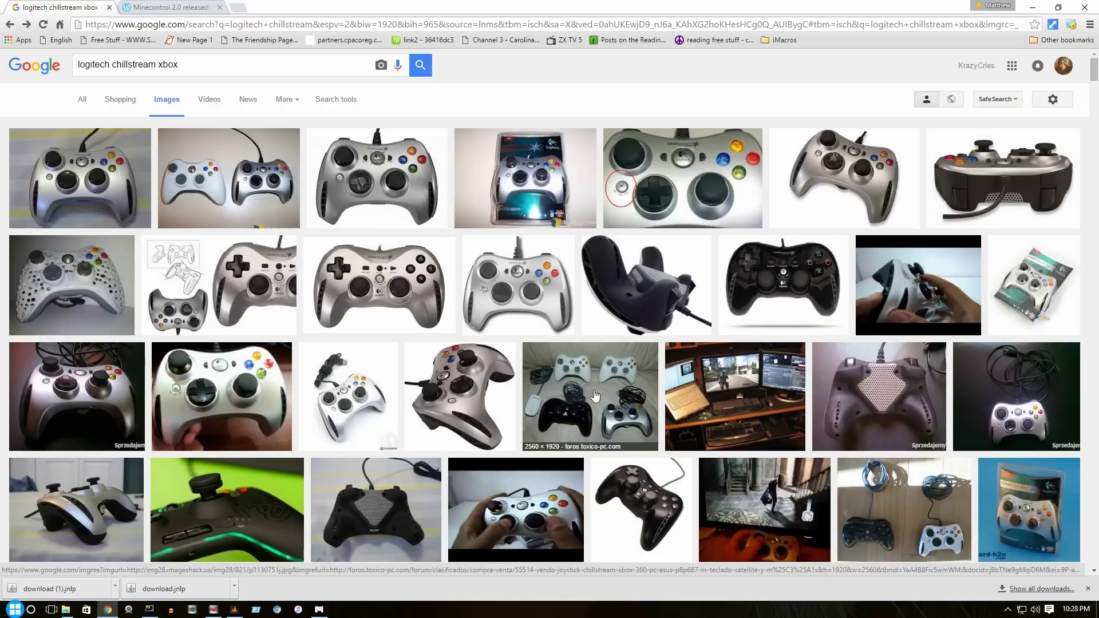
mouse_move(909, 223)
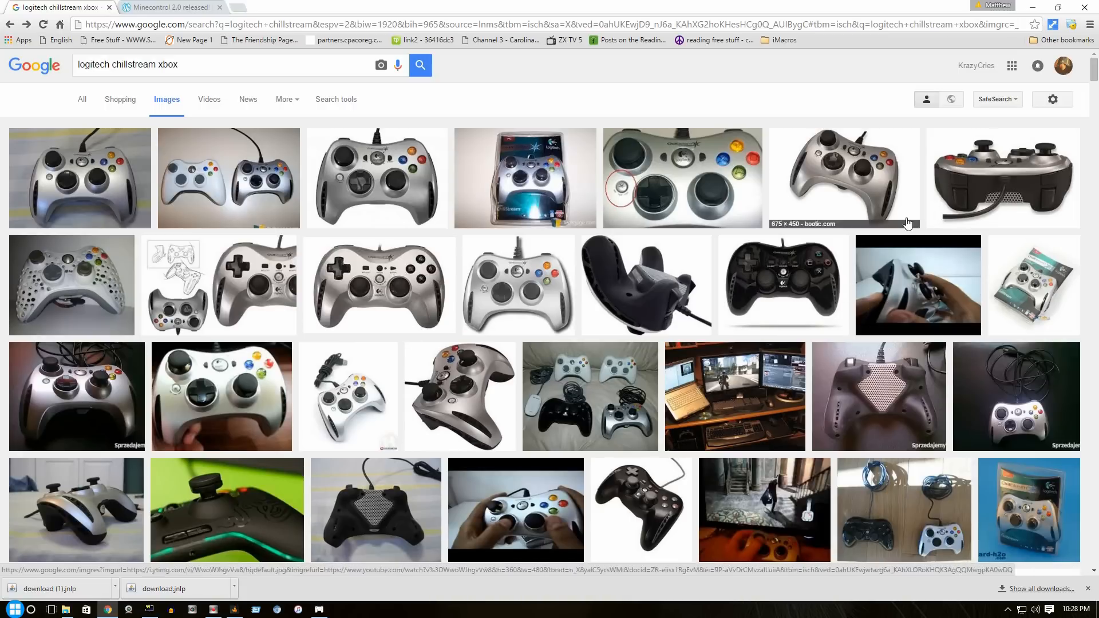
mouse_move(307, 178)
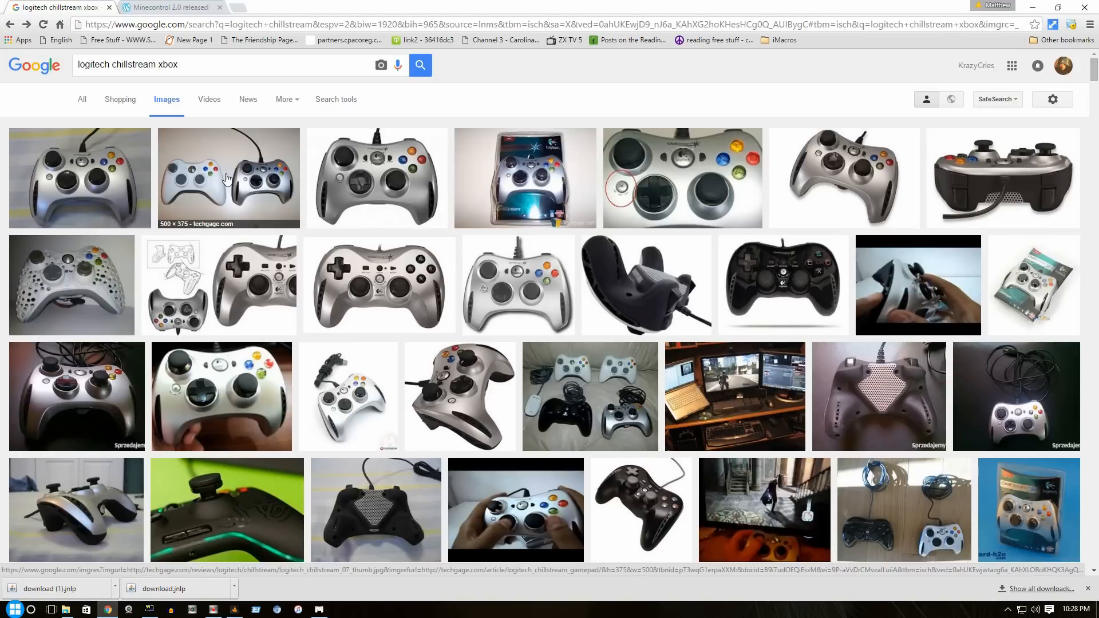
mouse_move(238, 189)
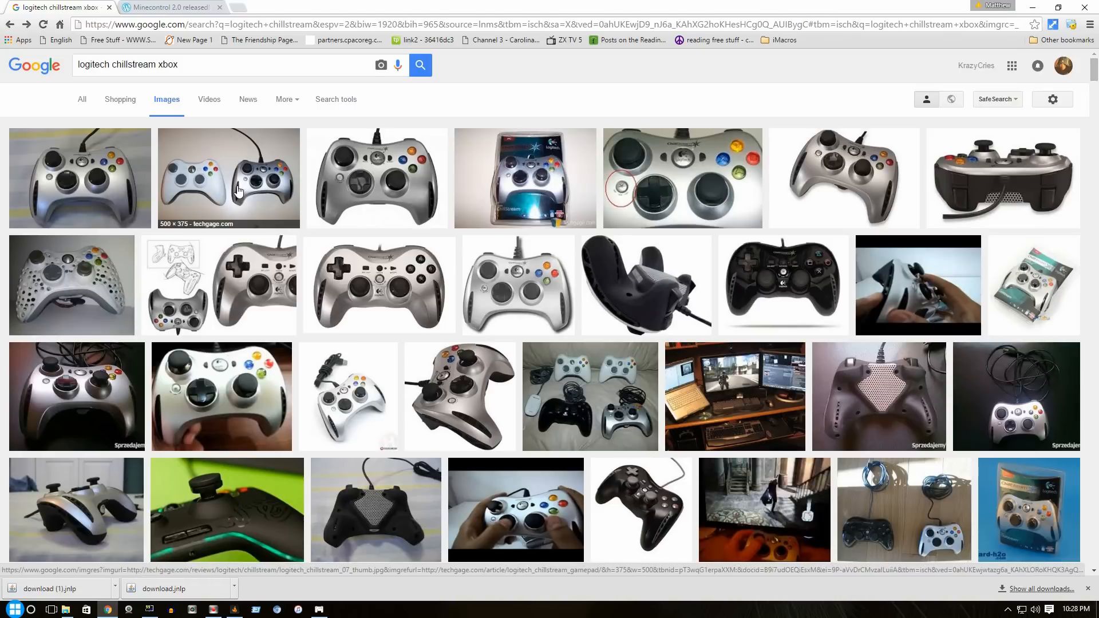
mouse_move(288, 196)
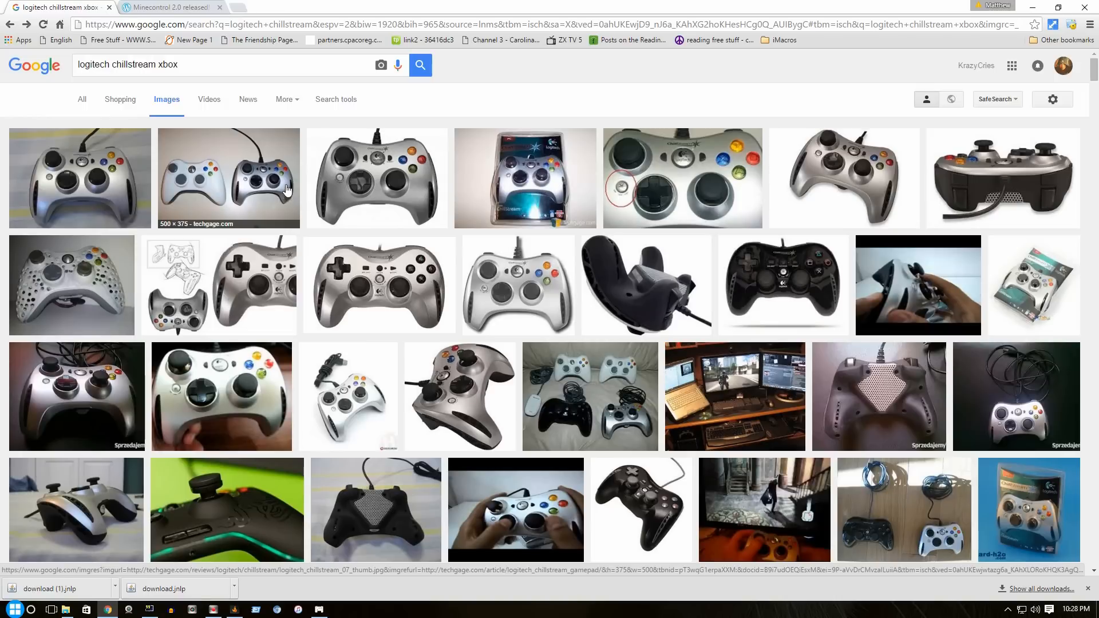
mouse_move(245, 197)
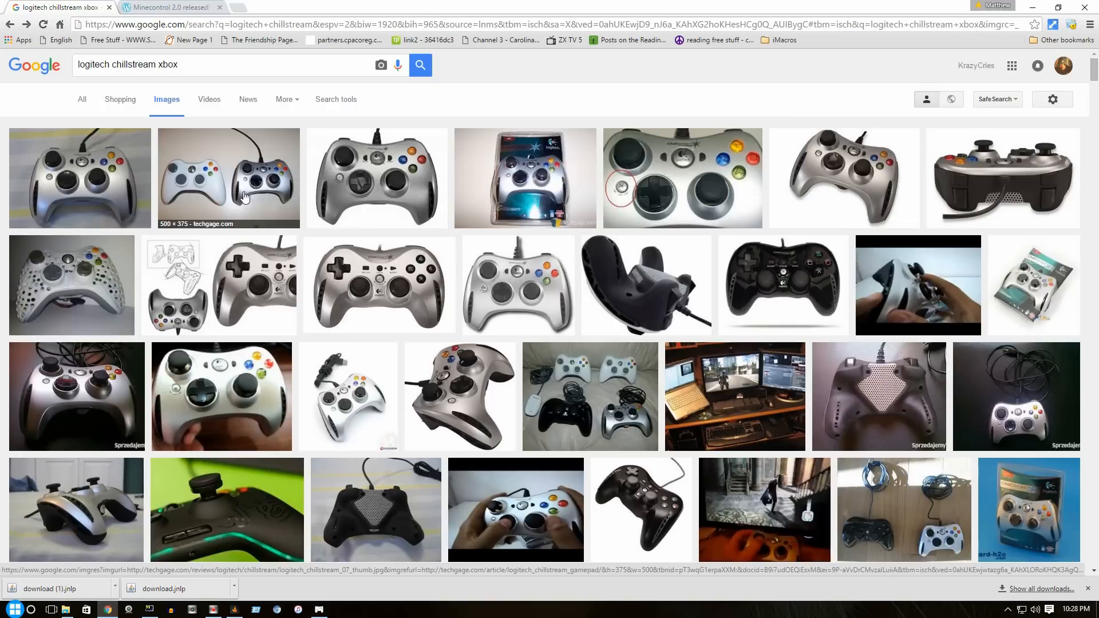
mouse_move(1013, 204)
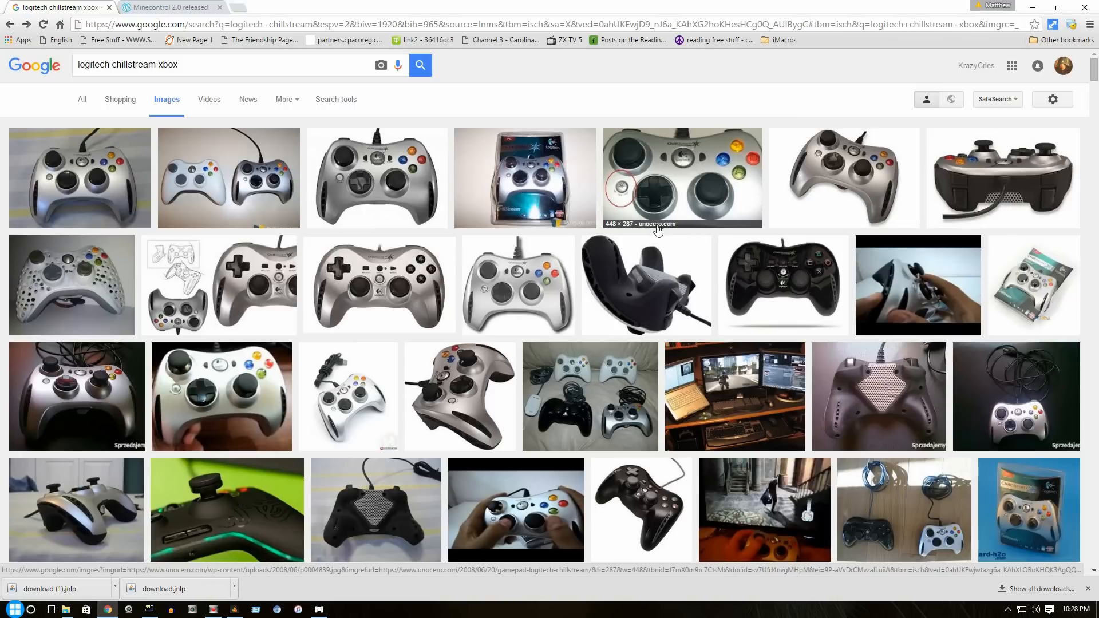
mouse_move(394, 315)
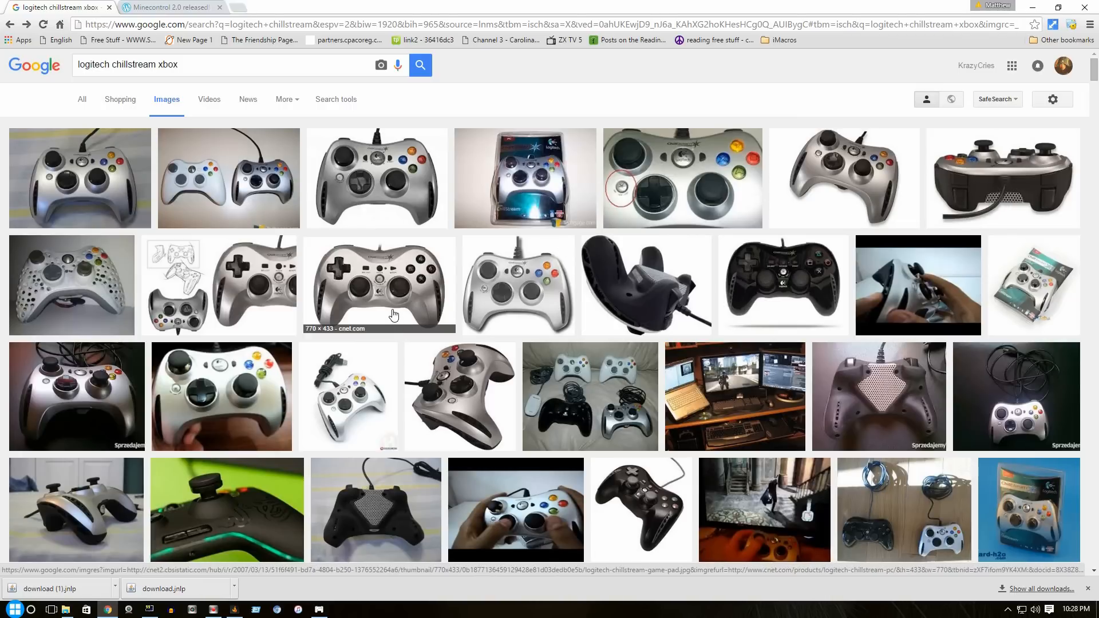
mouse_move(679, 193)
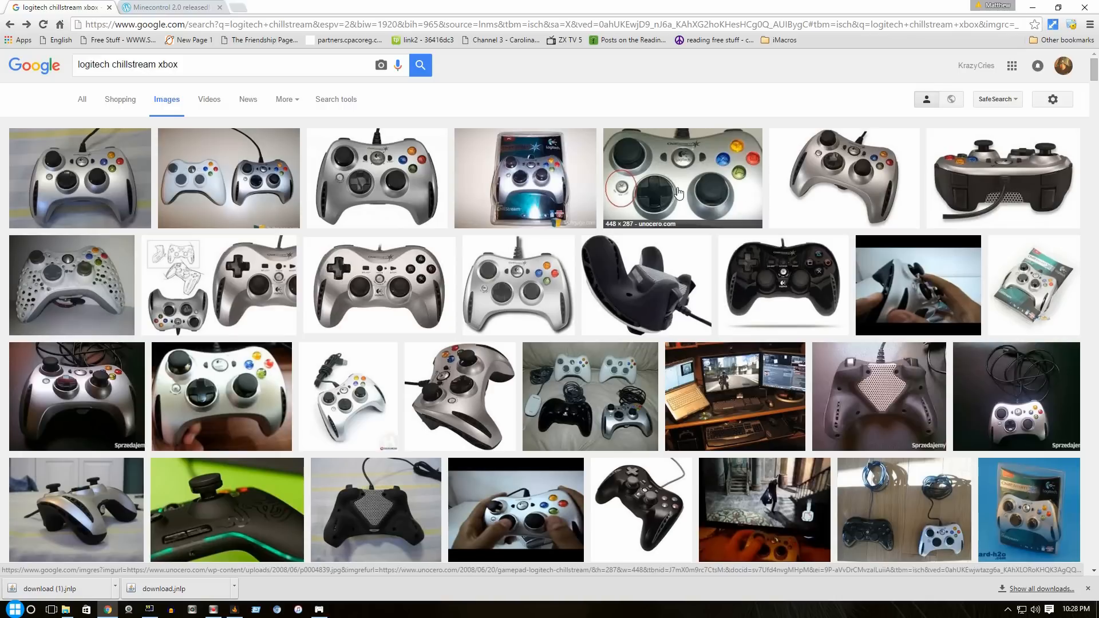